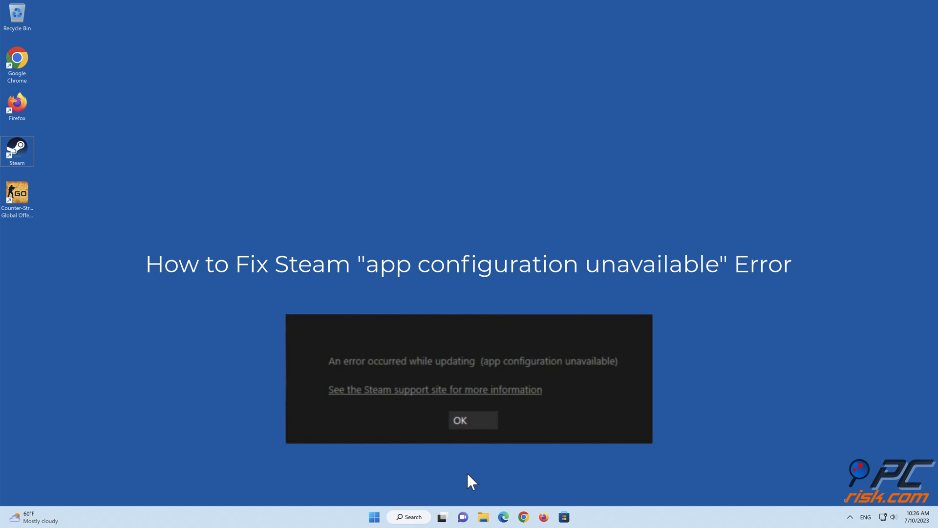
Launch Steam from its desktop shortcut so the game library appears
left_click(472, 420)
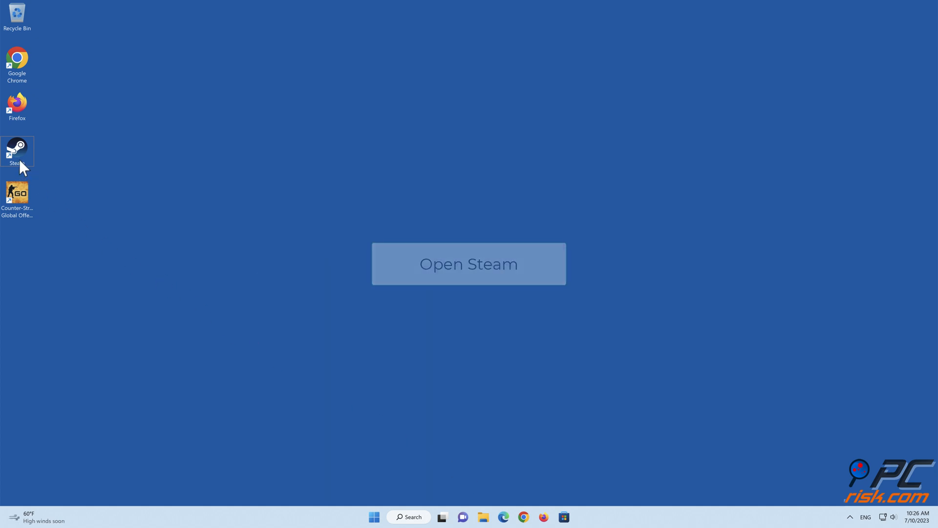
left_click(468, 263)
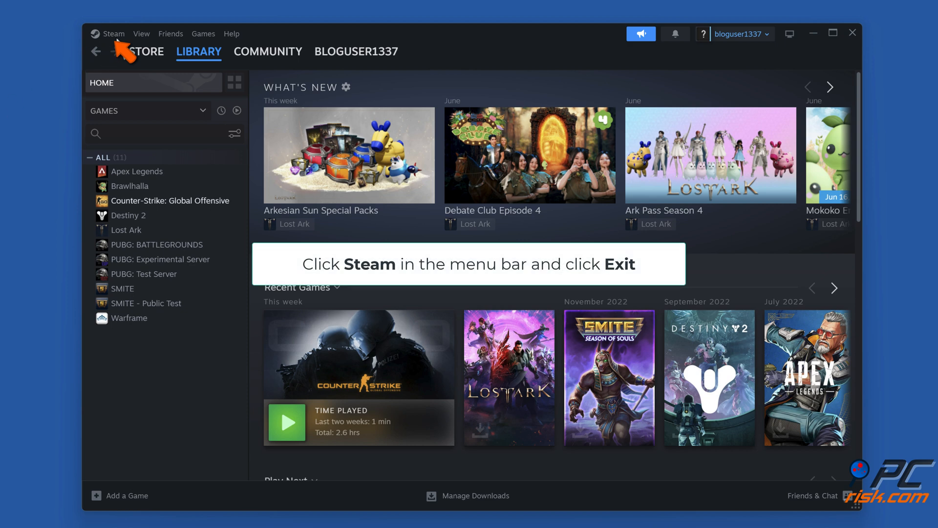
Exit Steam from the Steam menu, returning to the Windows desktop
left_click(113, 34)
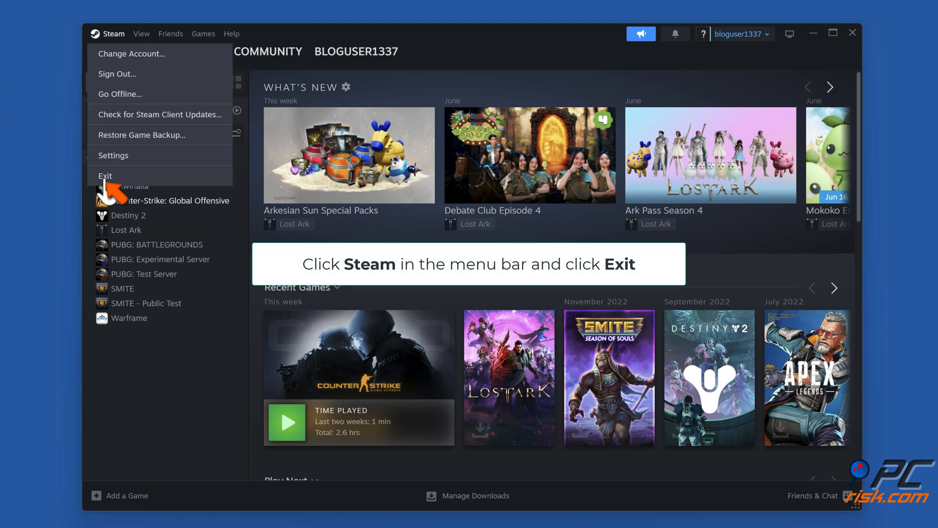
left_click(106, 175)
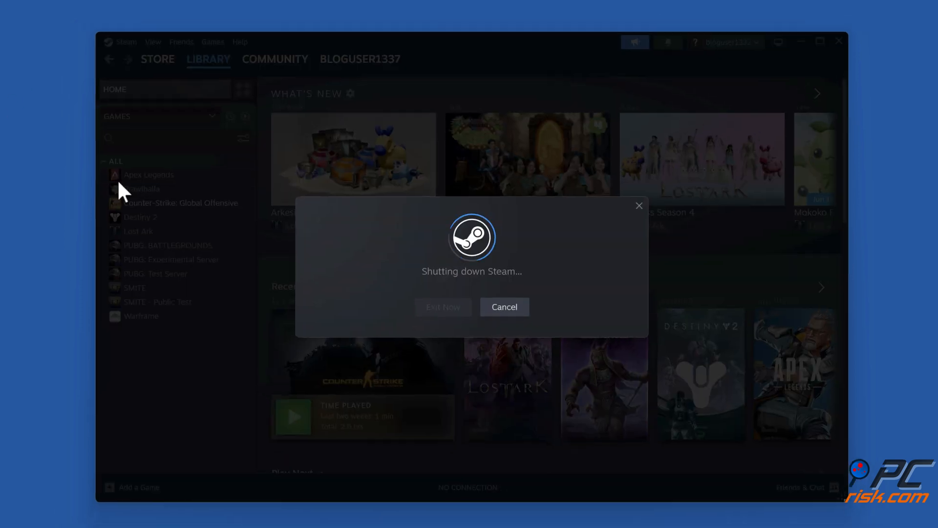
left_click(442, 306)
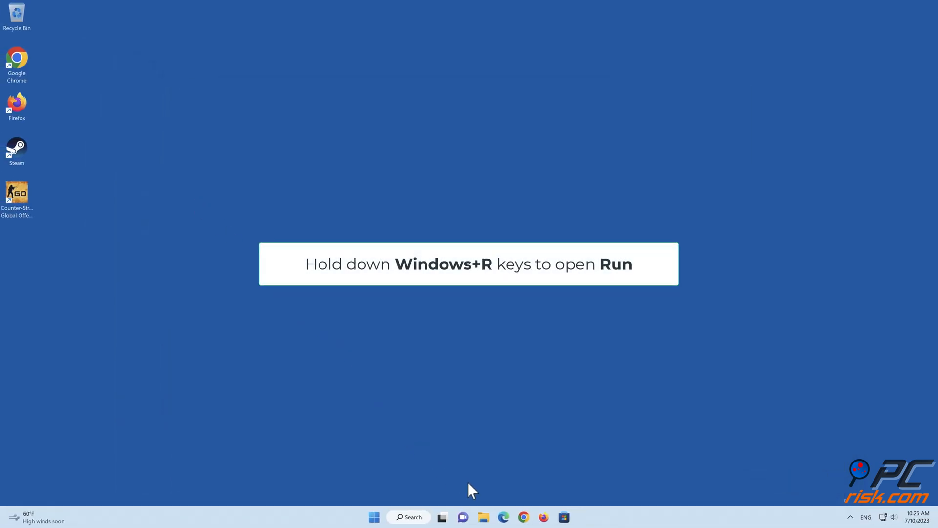
Open C:\Program Files (x86)\Steam\appcache through the Run dialog
key("win+r")
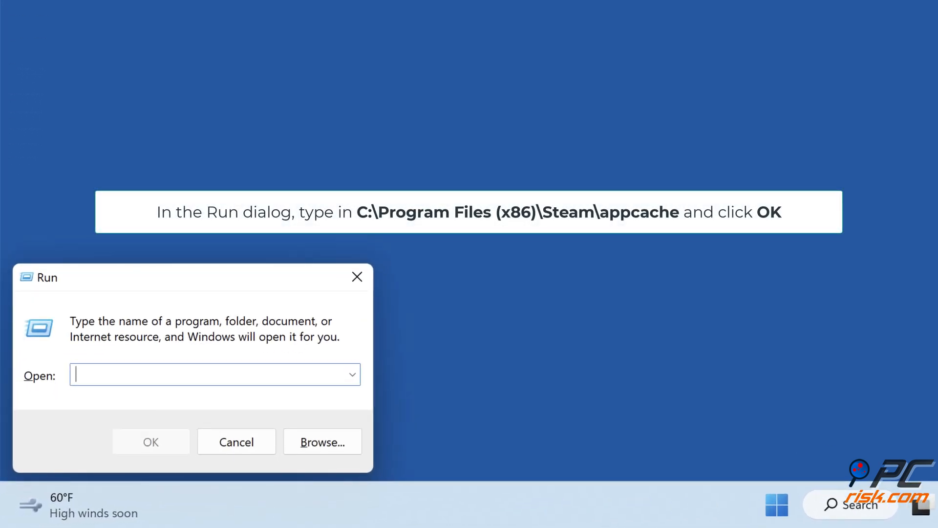
type("c:\\program files (x86)\\")
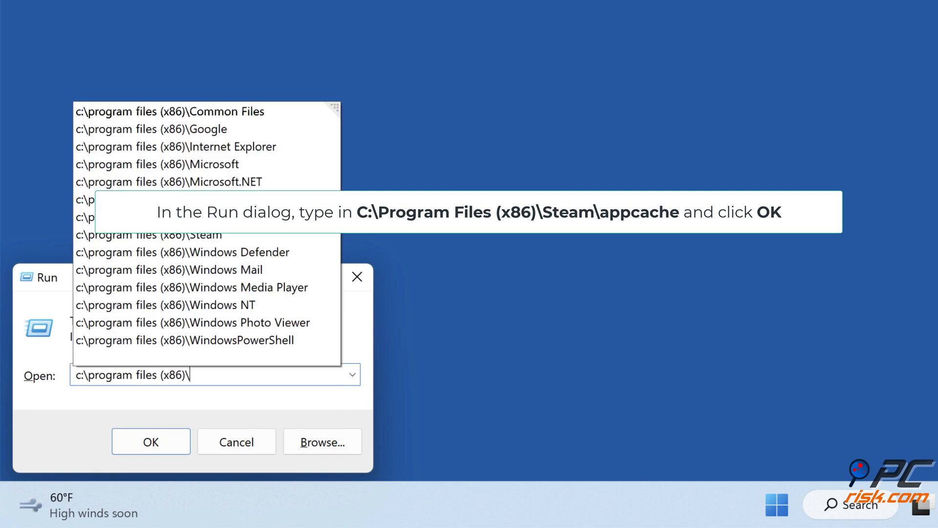
type("steam\\appcache")
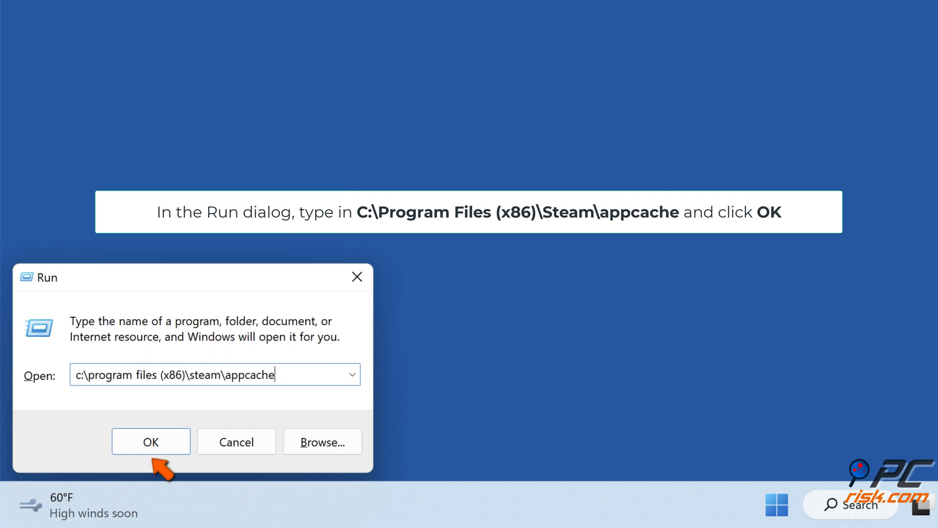
mouse_move(339, 479)
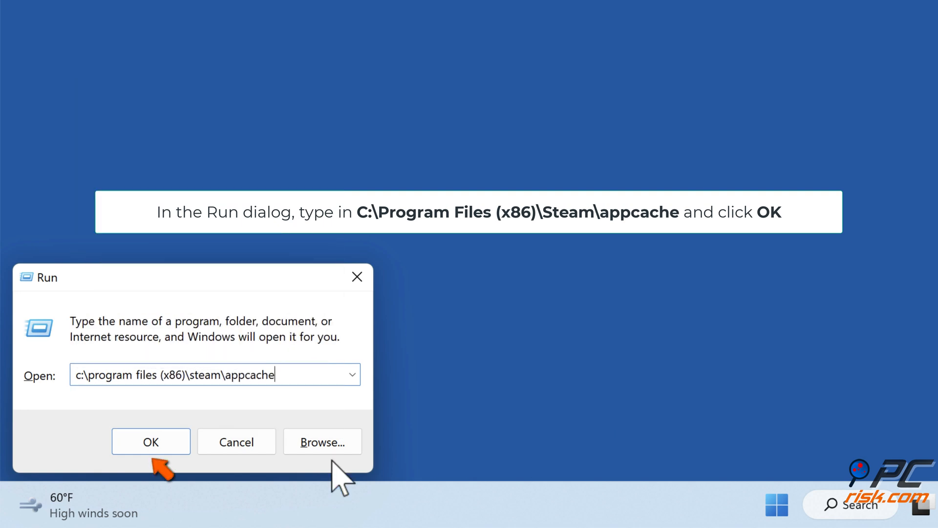
left_click(151, 441)
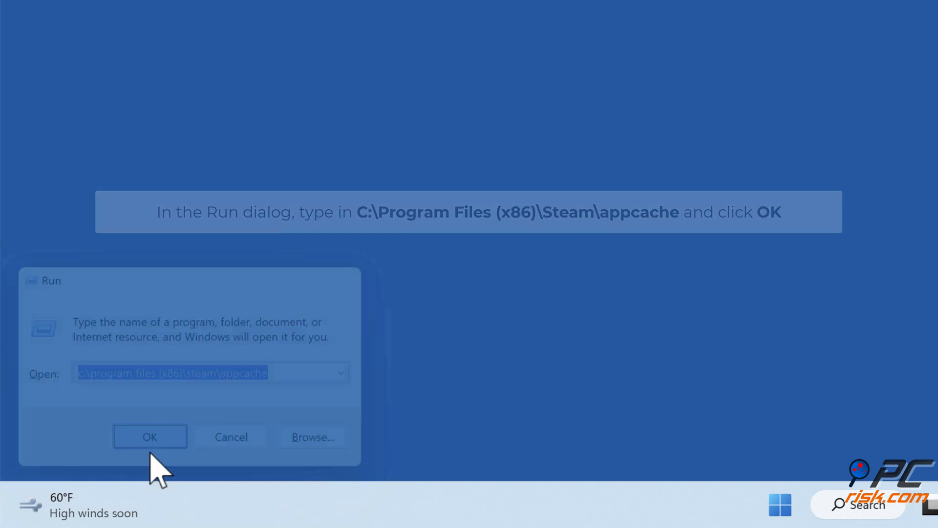
left_click(149, 436)
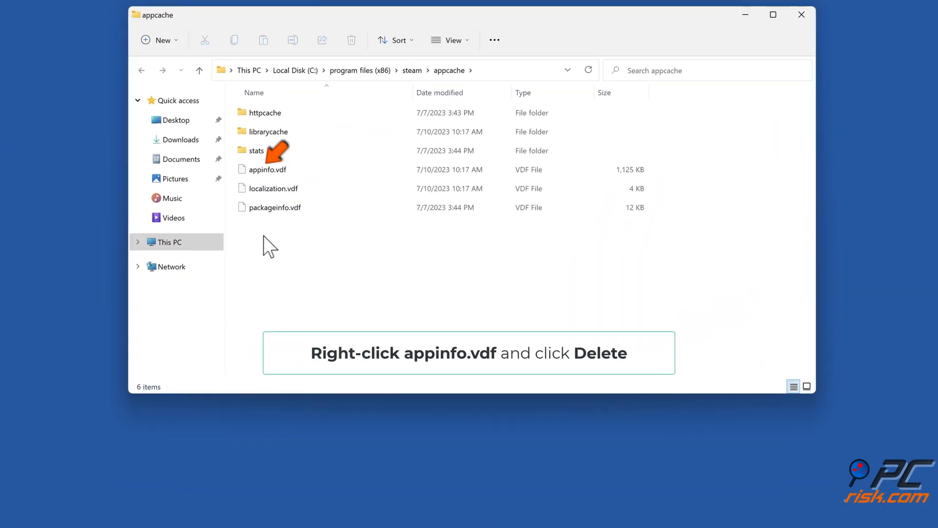
Delete appinfo.vdf, leaving localization.vdf and packageinfo.vdf in appcache
right_click(267, 170)
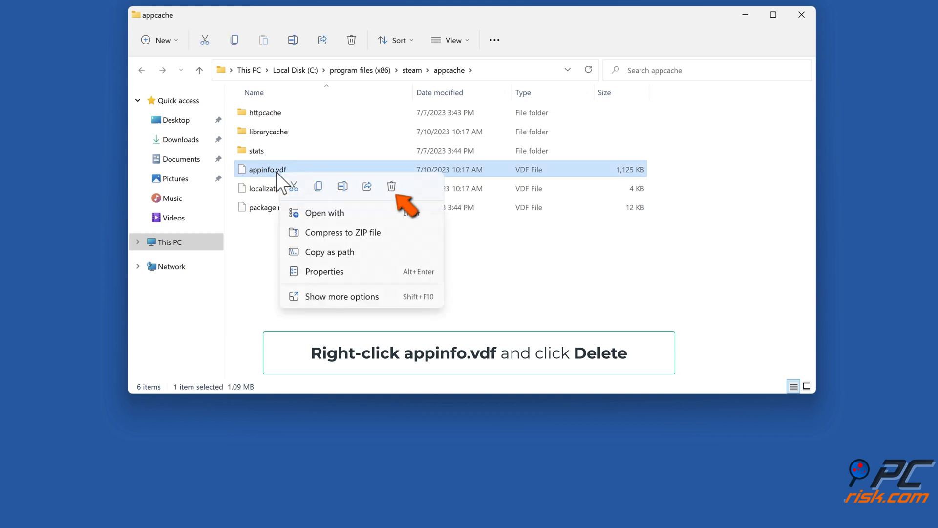
left_click(392, 186)
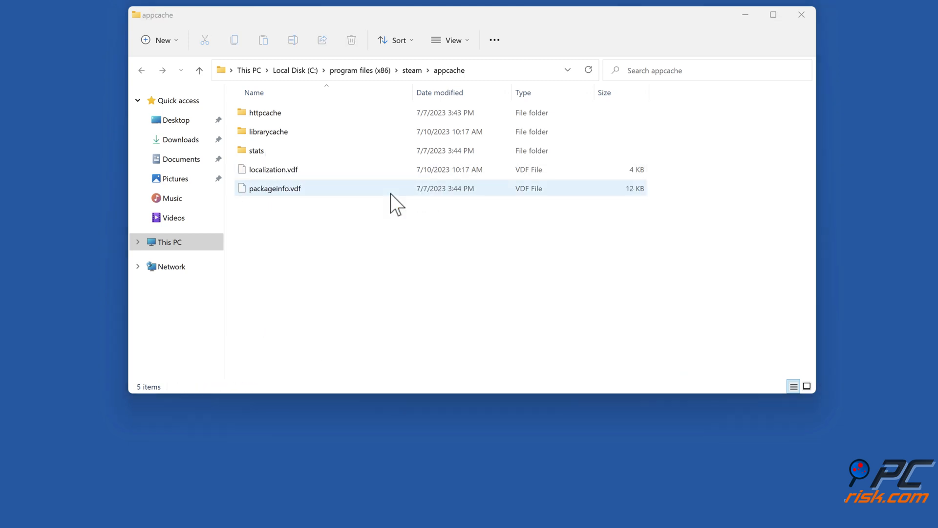
left_click(773, 15)
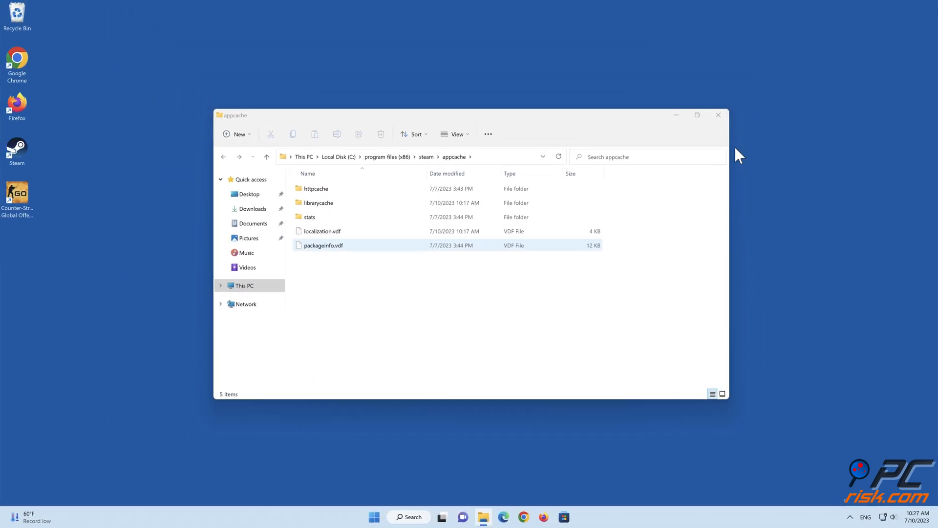
Close the appcache folder, relaunch Steam, dismiss the pre-purchase promo, then close Steam
left_click(718, 115)
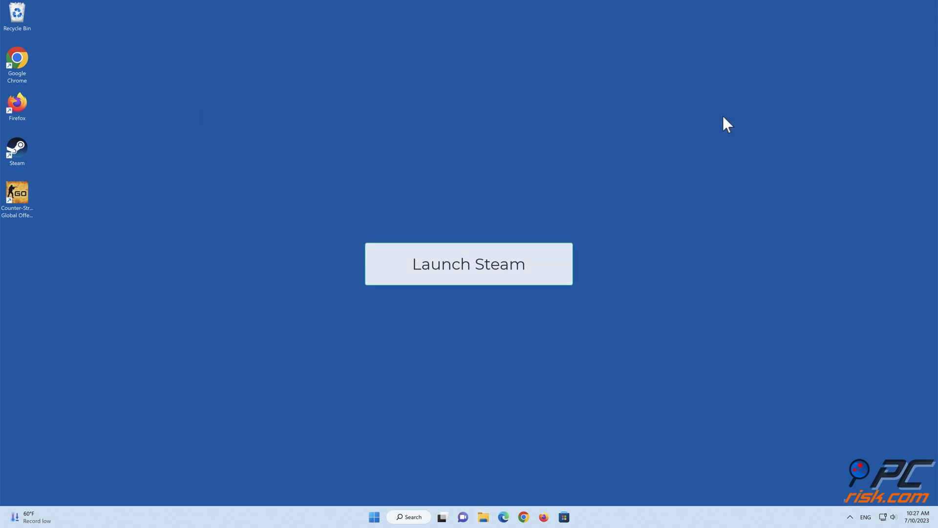
mouse_move(24, 167)
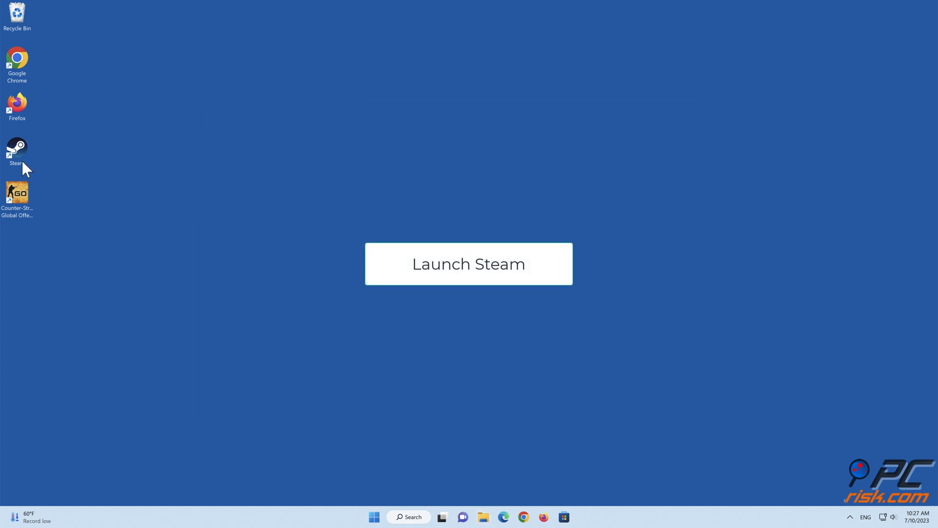
left_click(468, 263)
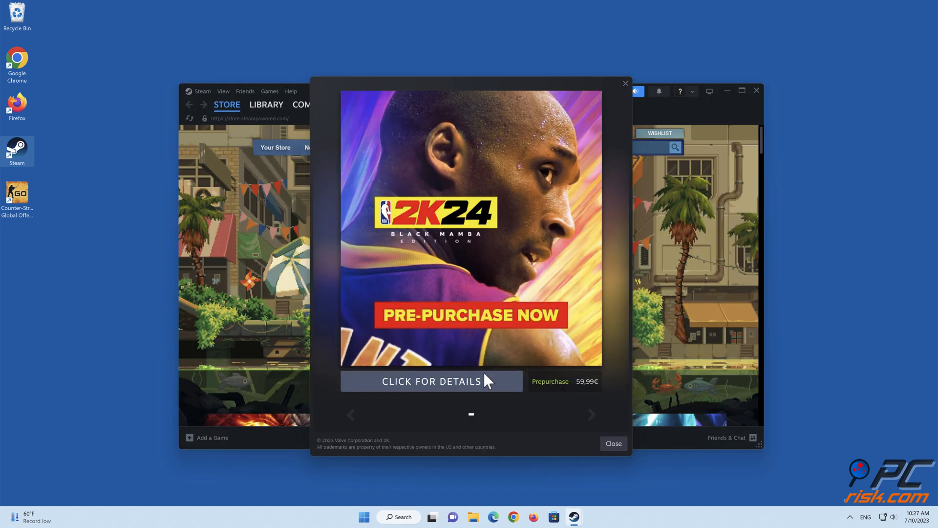
left_click(612, 444)
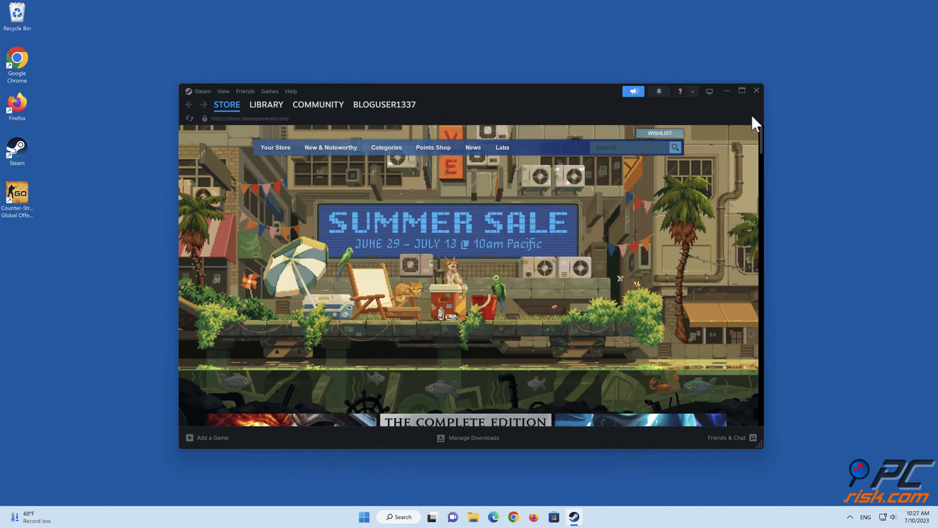
left_click(756, 91)
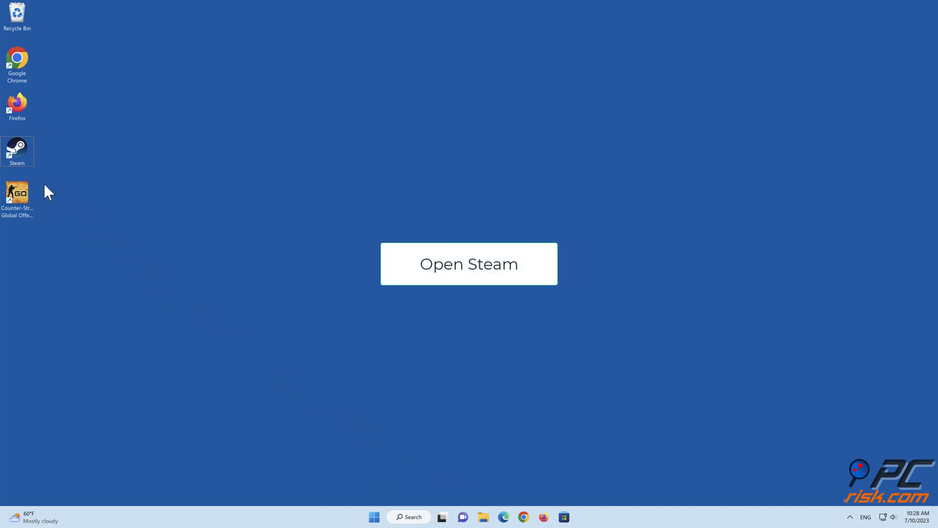
Relaunch Steam from the desktop and open Settings from the Steam menu
left_click(469, 263)
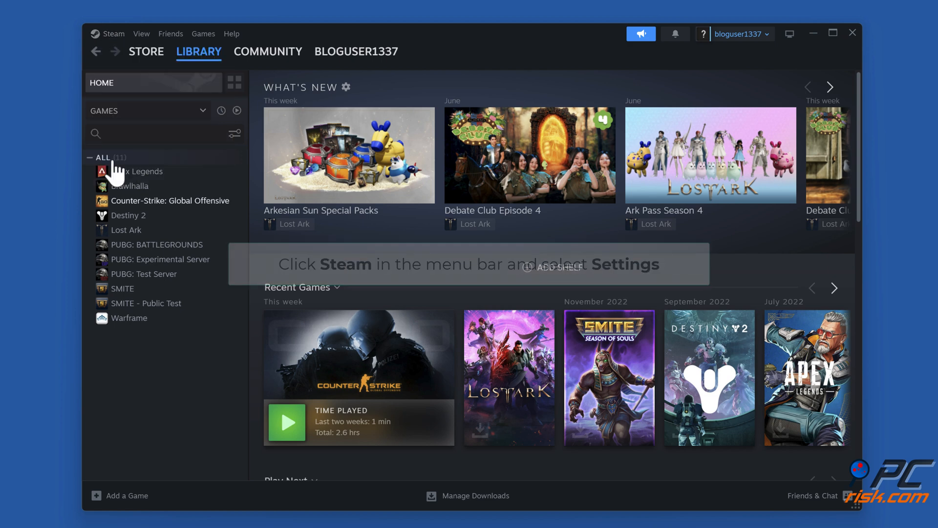
left_click(113, 33)
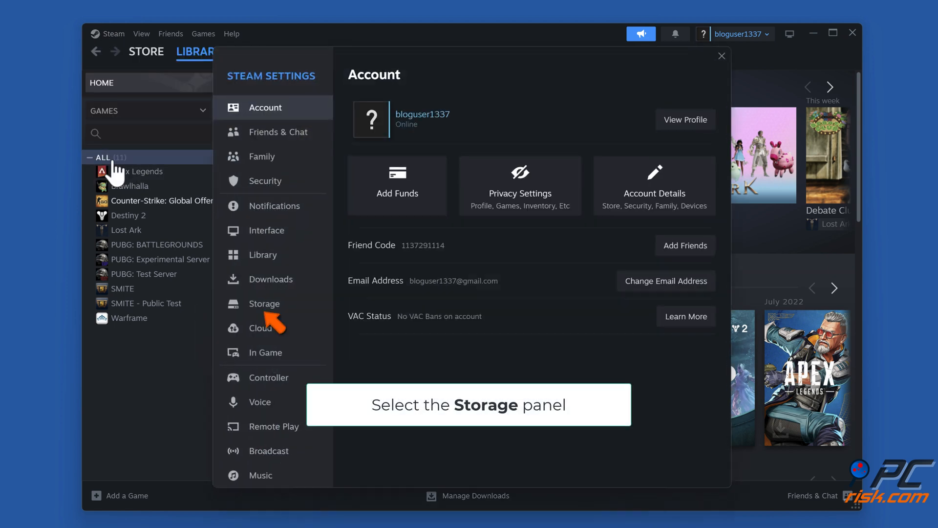
mouse_move(269, 326)
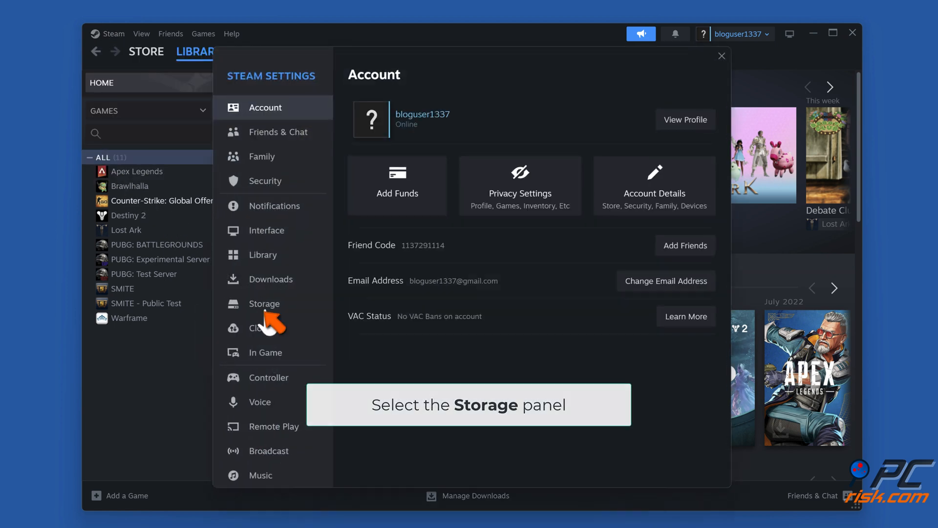
Repair the C: drive library folder in Storage settings, then close Steam
left_click(264, 304)
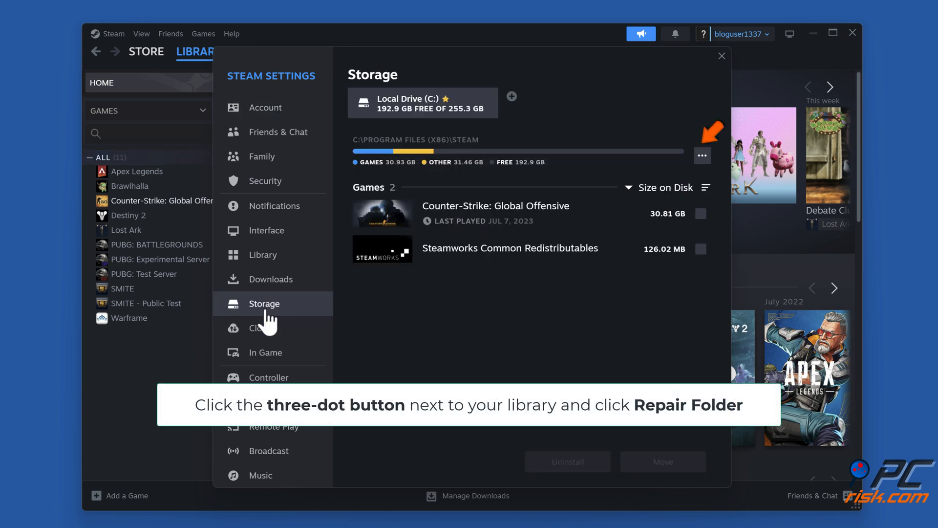
mouse_move(691, 177)
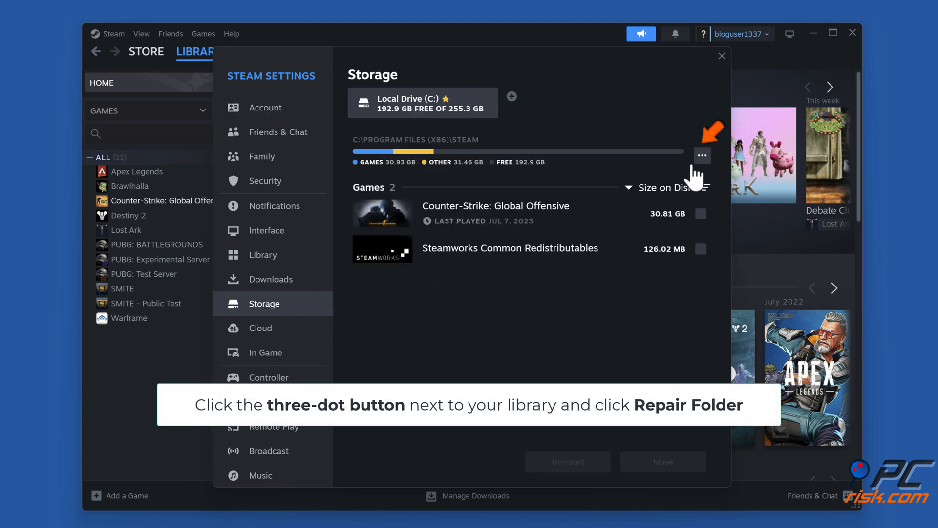
left_click(701, 156)
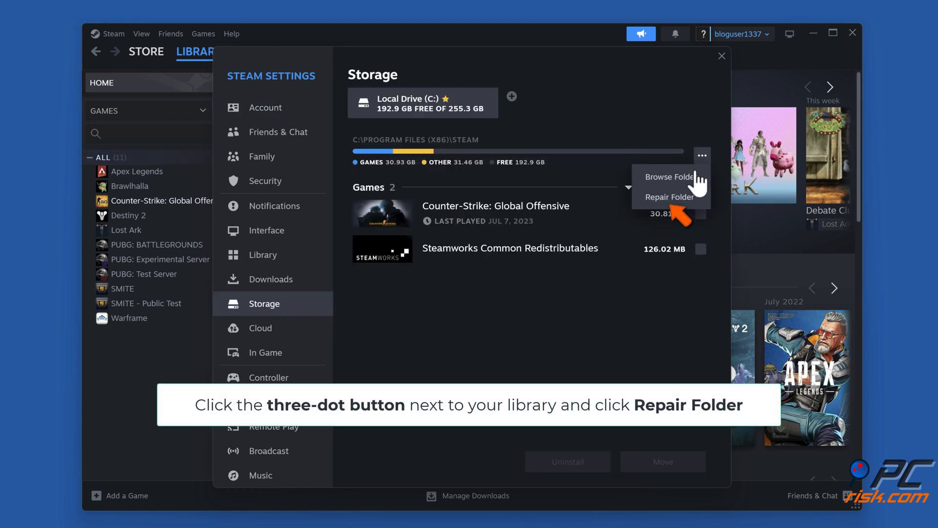
left_click(669, 197)
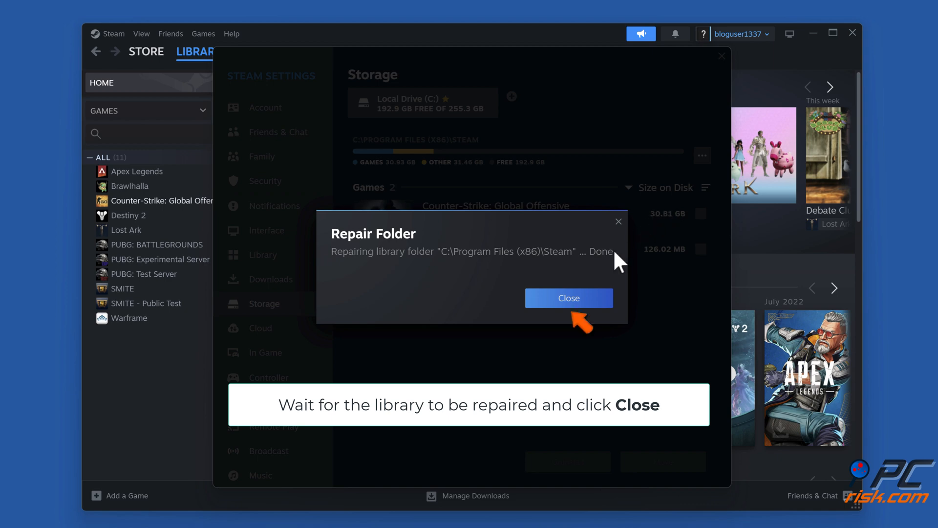
left_click(568, 298)
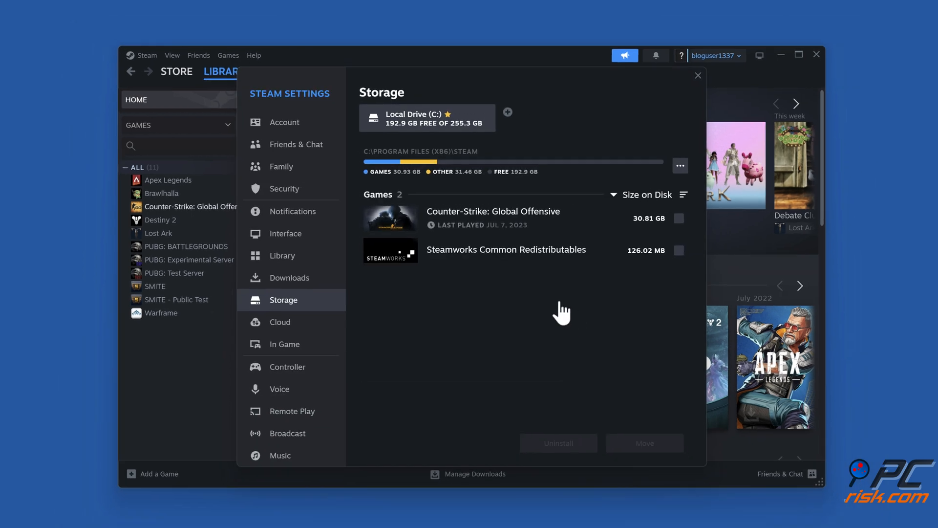
left_click(697, 76)
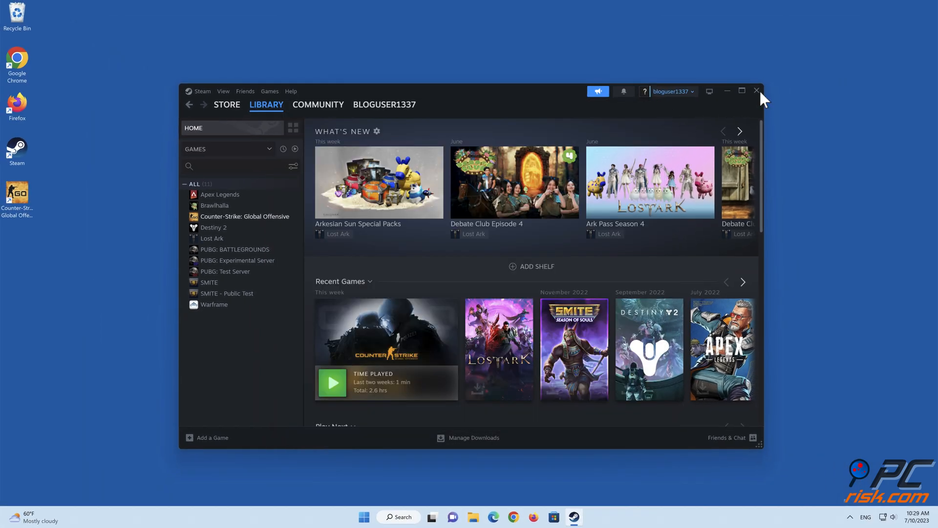
Close Steam, relaunch it, and open Settings on the Account panel
left_click(757, 91)
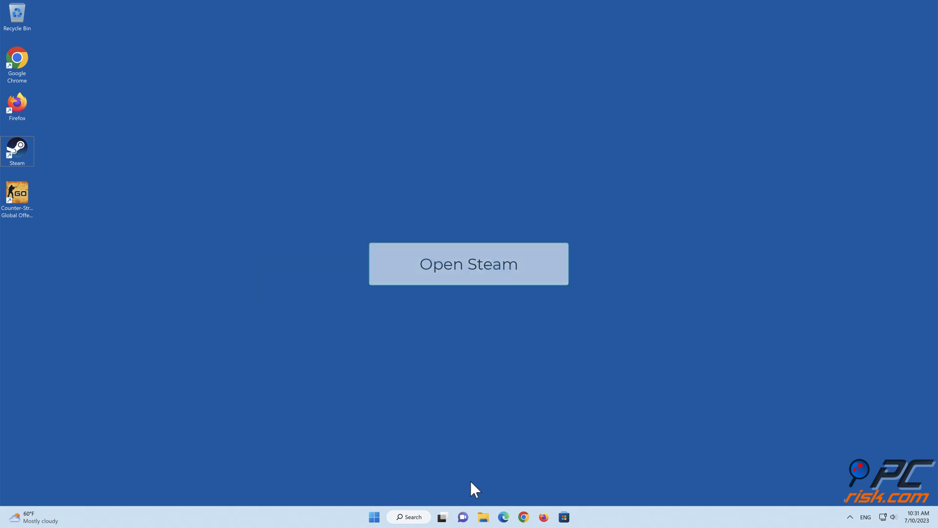
mouse_move(25, 162)
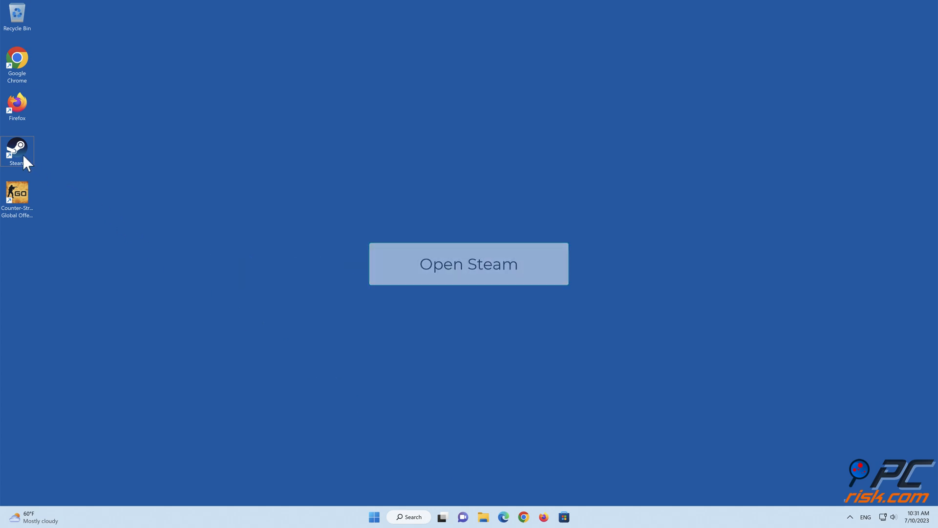
left_click(469, 263)
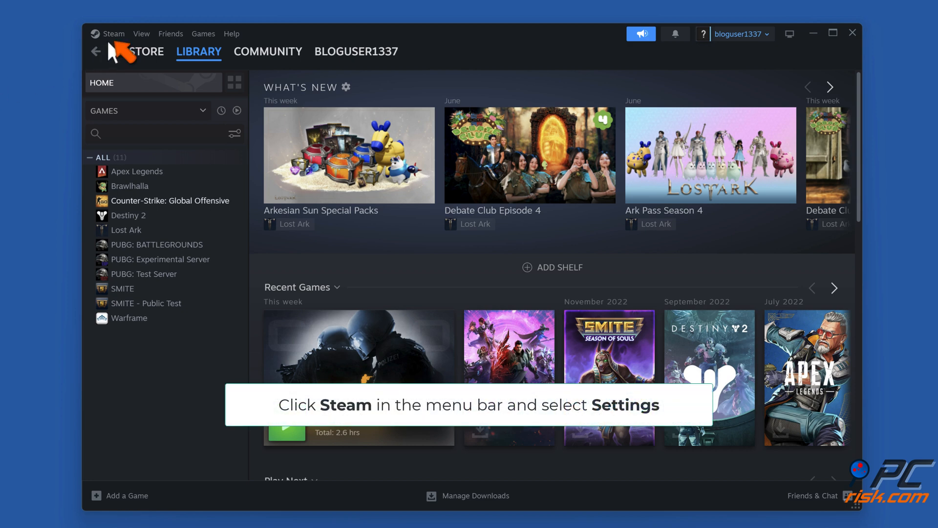
left_click(112, 34)
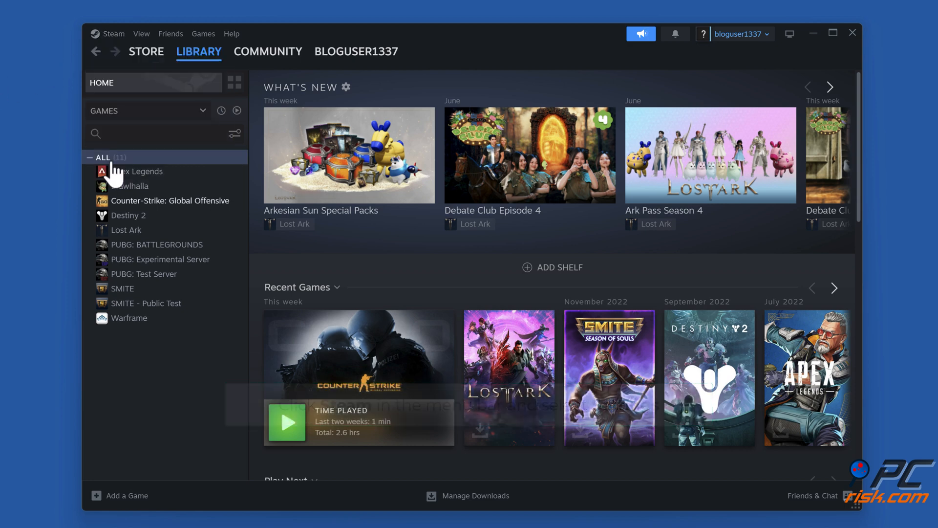
left_click(115, 34)
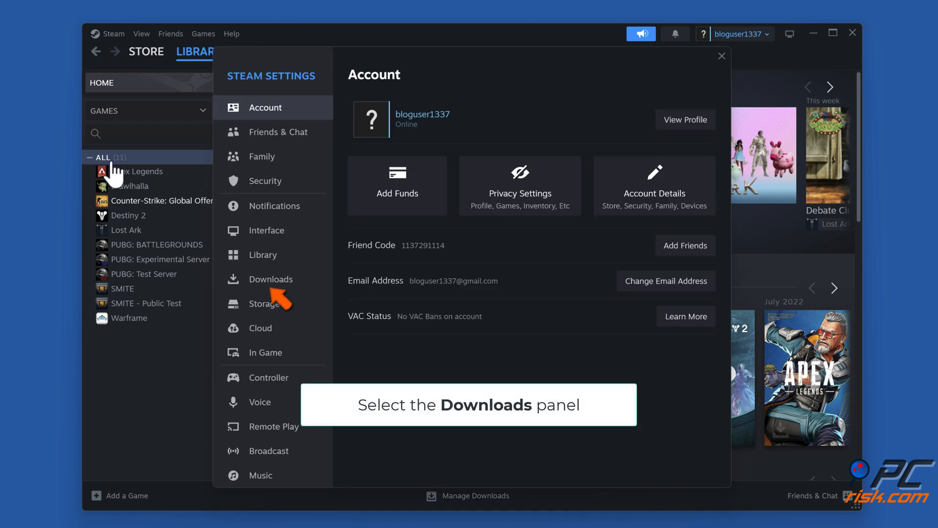
mouse_move(268, 296)
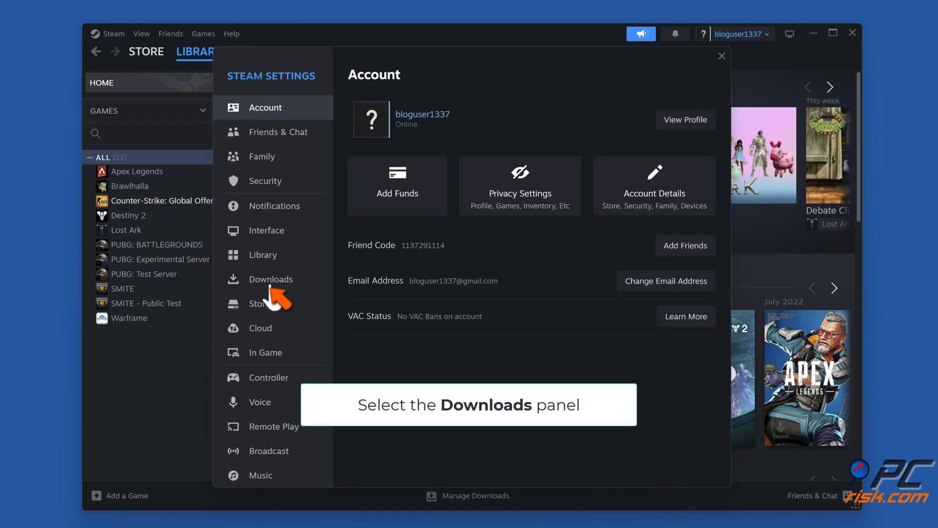
Open the Downloads panel and scroll the Download region list, currently US - Detroit
left_click(272, 279)
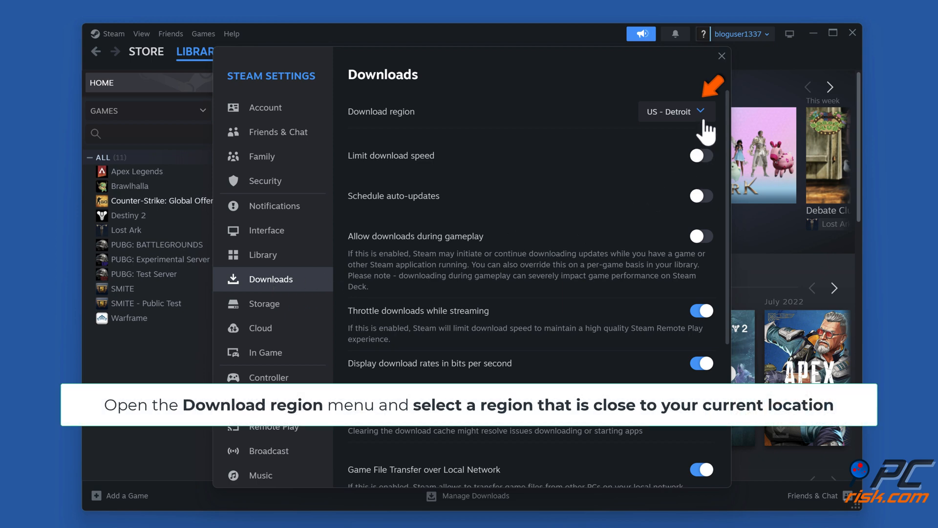
left_click(675, 112)
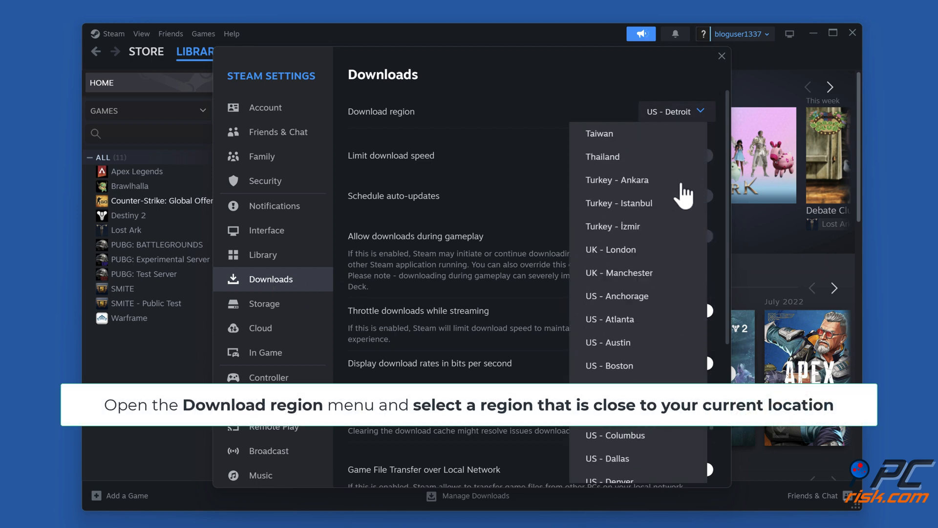
scroll("down", 3)
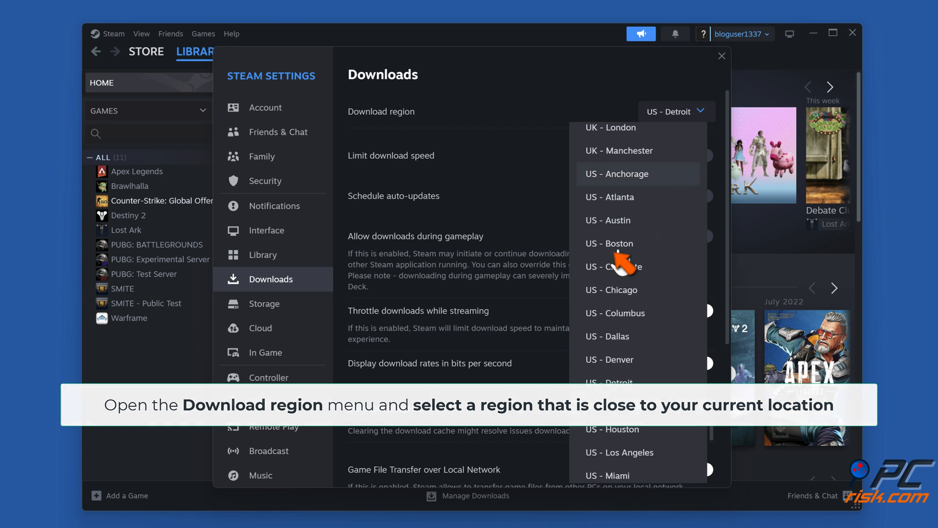
Choose US - Boston as the download region and restart Steam
left_click(608, 243)
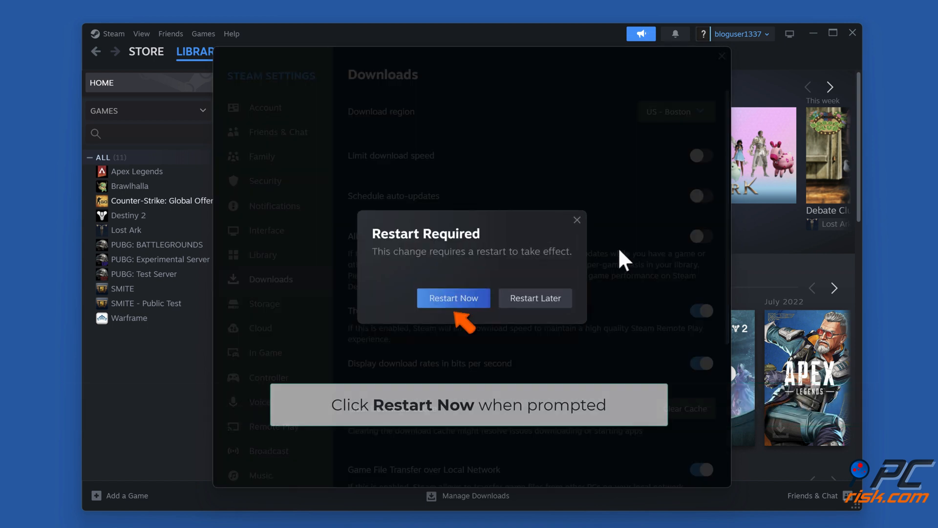
mouse_move(506, 307)
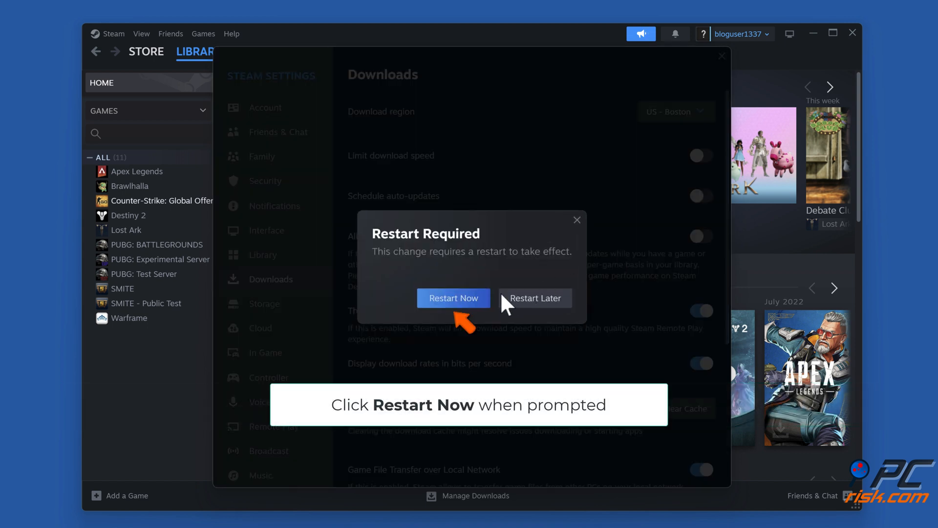
left_click(453, 298)
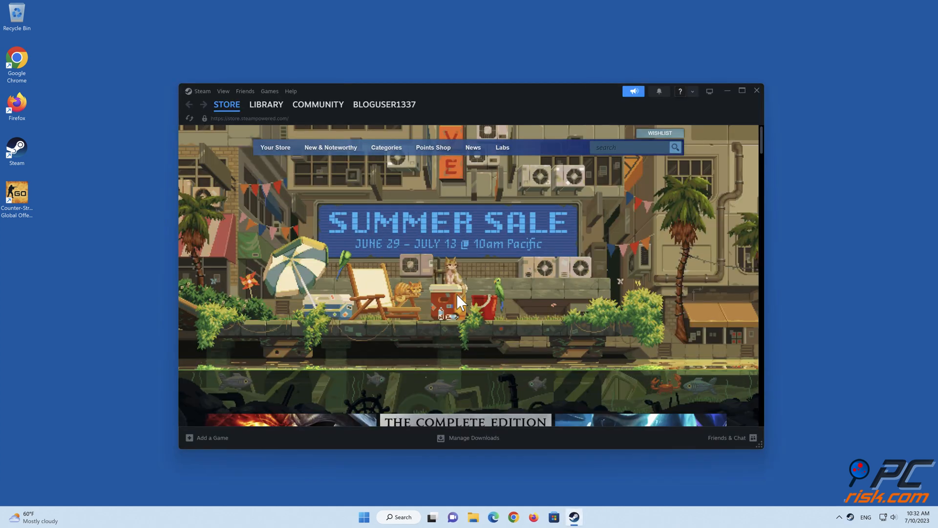
mouse_move(757, 107)
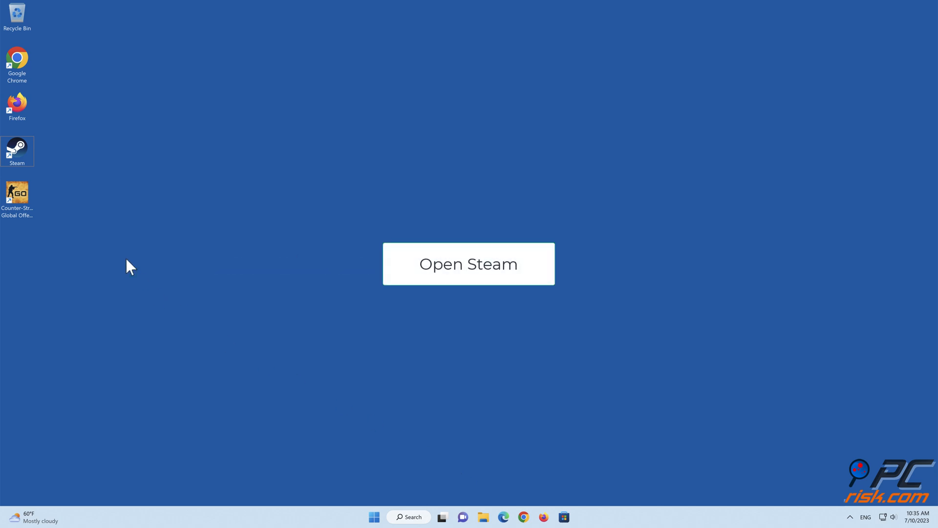
Relaunch Steam and clear its download cache from the Downloads settings, confirming the restart
left_click(468, 264)
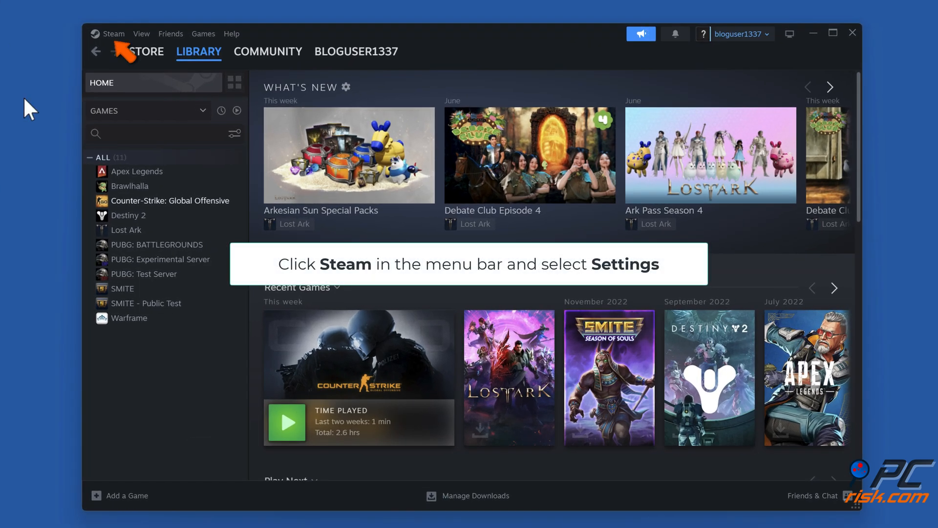
left_click(113, 33)
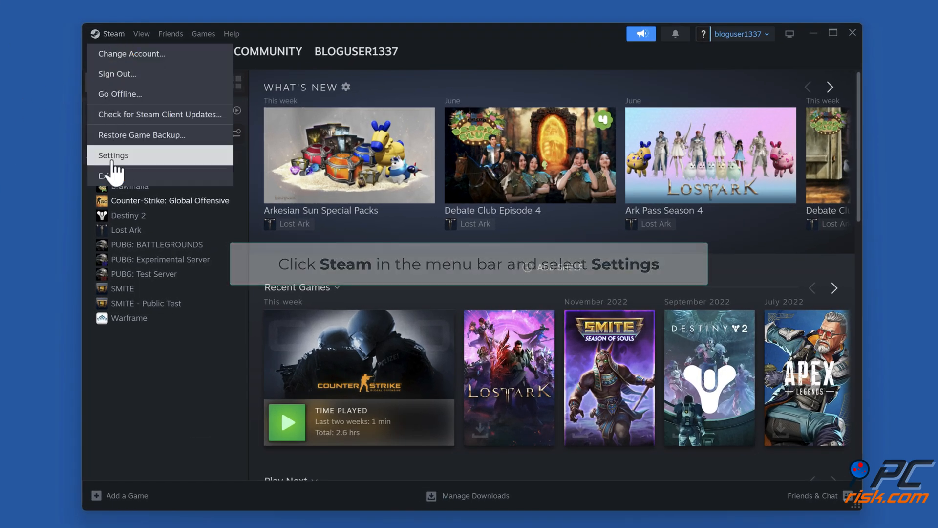
left_click(113, 154)
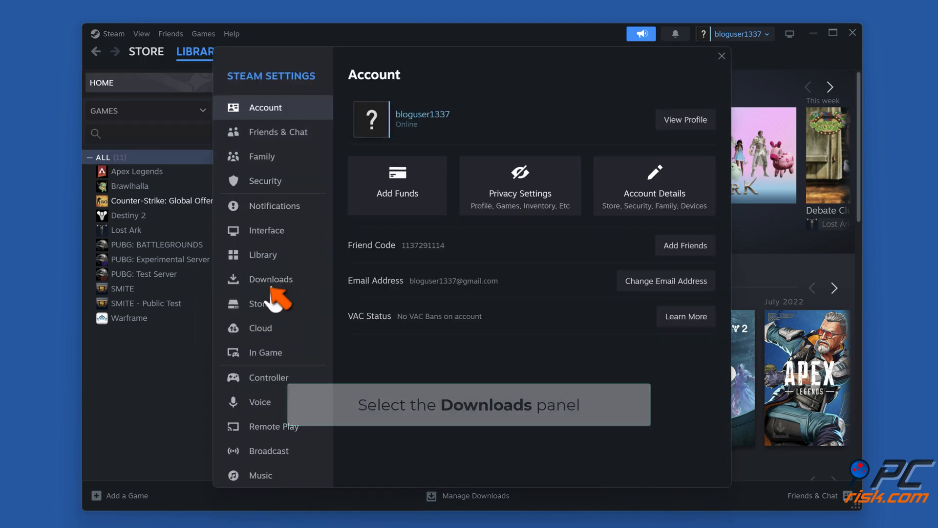
left_click(271, 279)
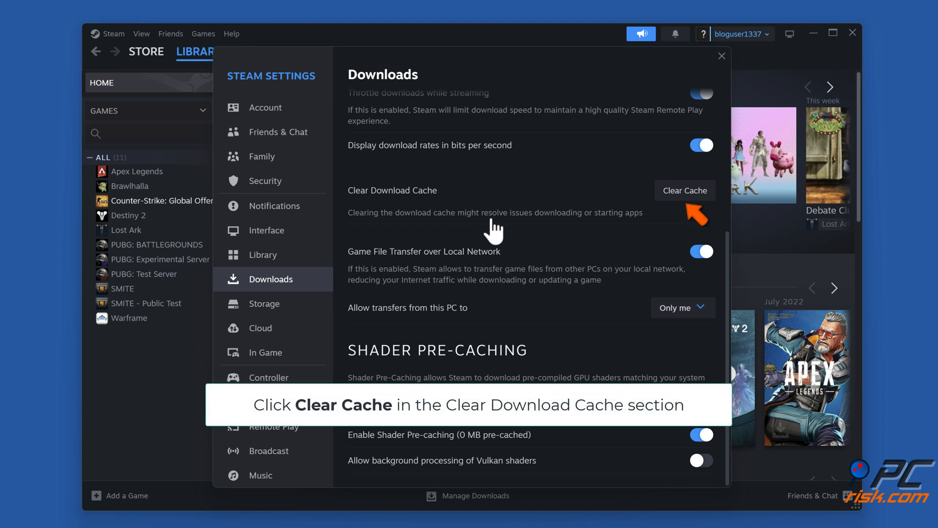
mouse_move(648, 210)
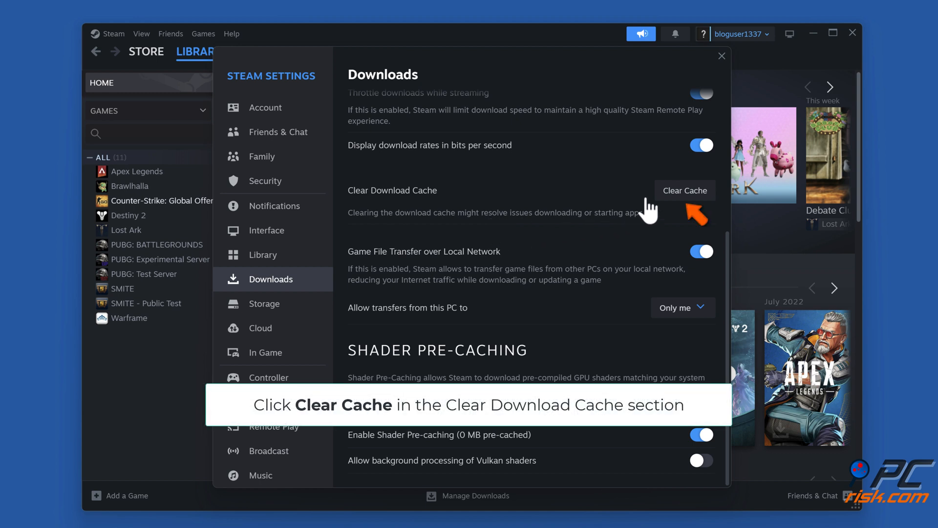
left_click(684, 190)
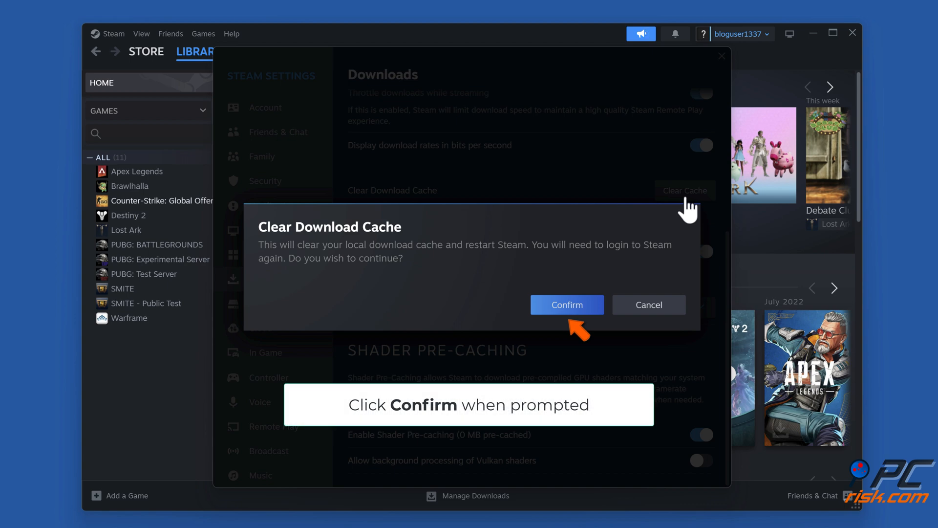
left_click(566, 304)
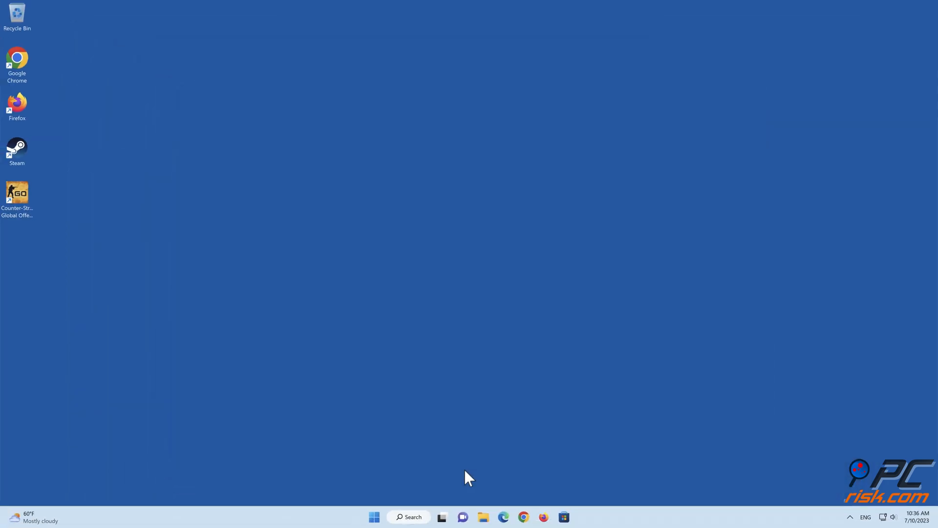
double_click(16, 149)
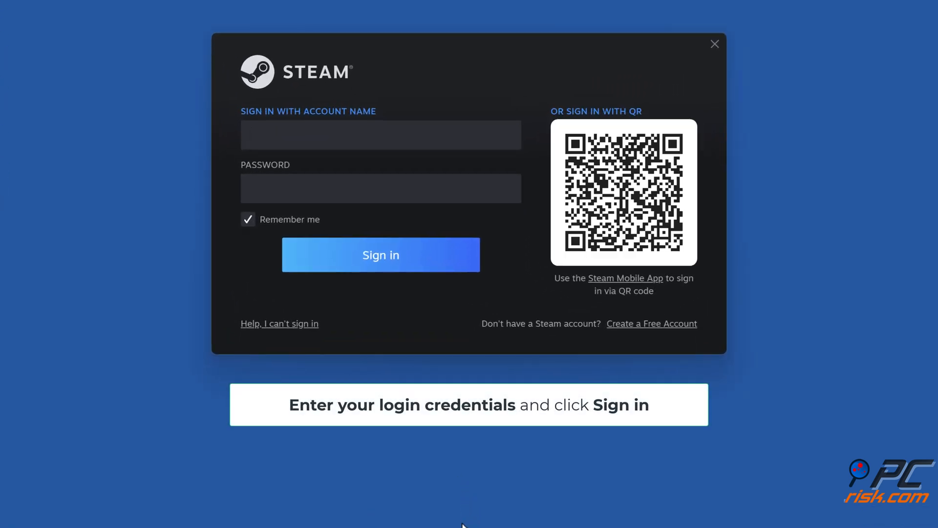
type("bloguser")
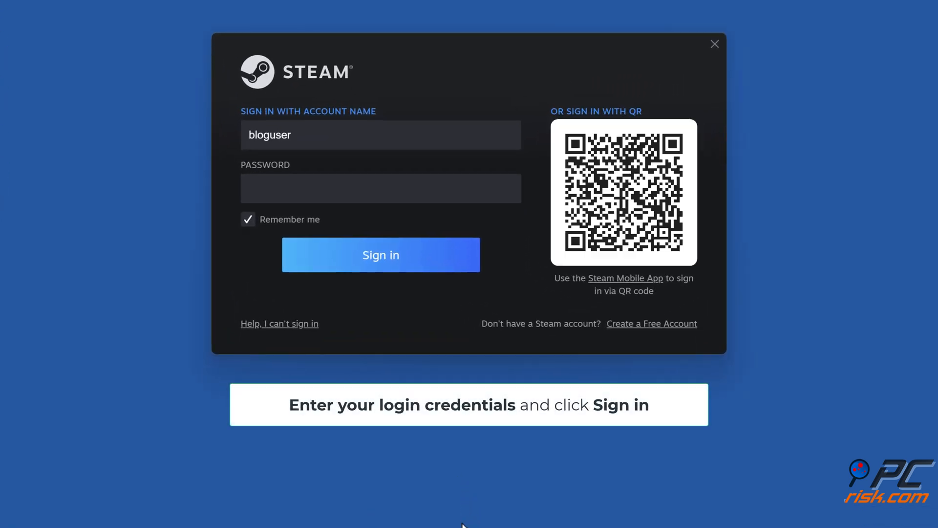
type("1")
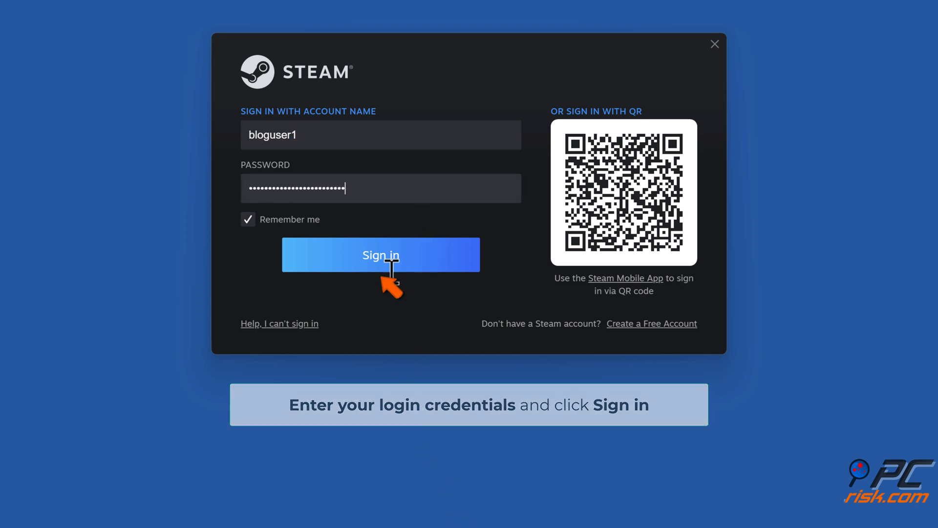
left_click(381, 254)
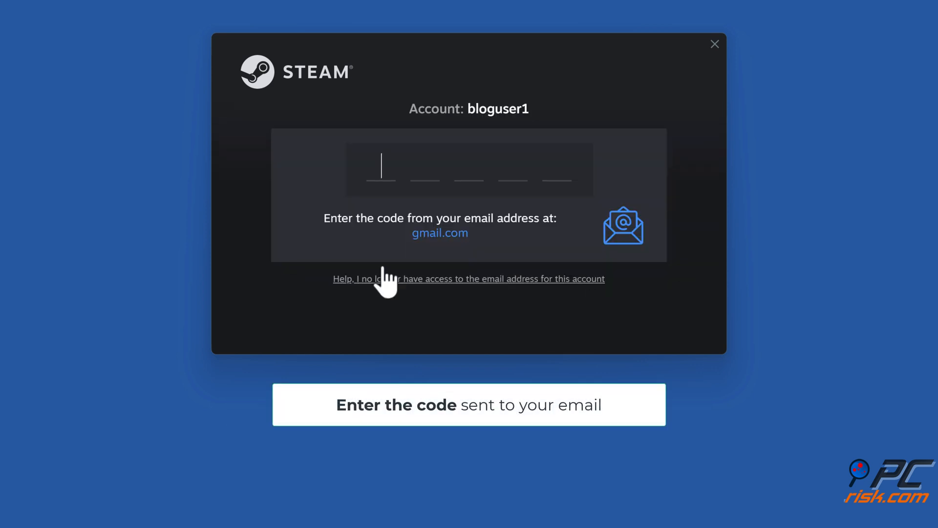
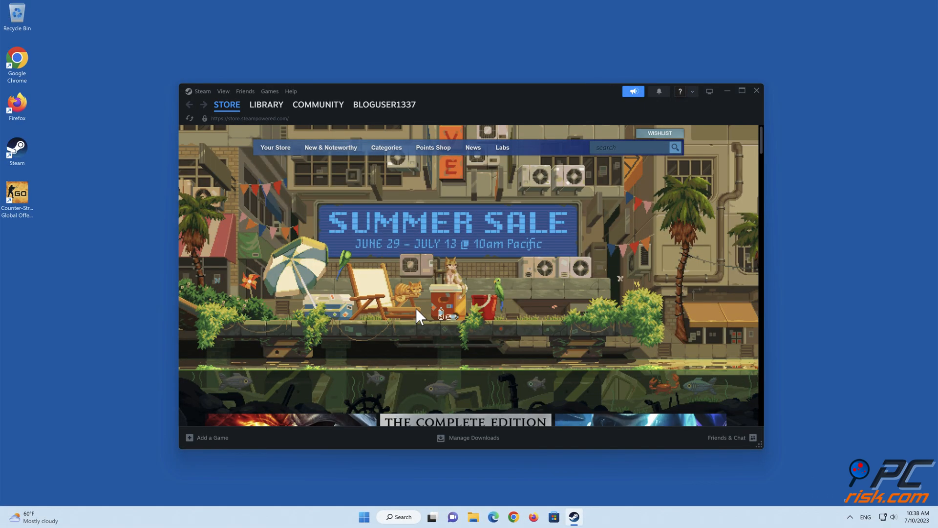
mouse_move(658, 189)
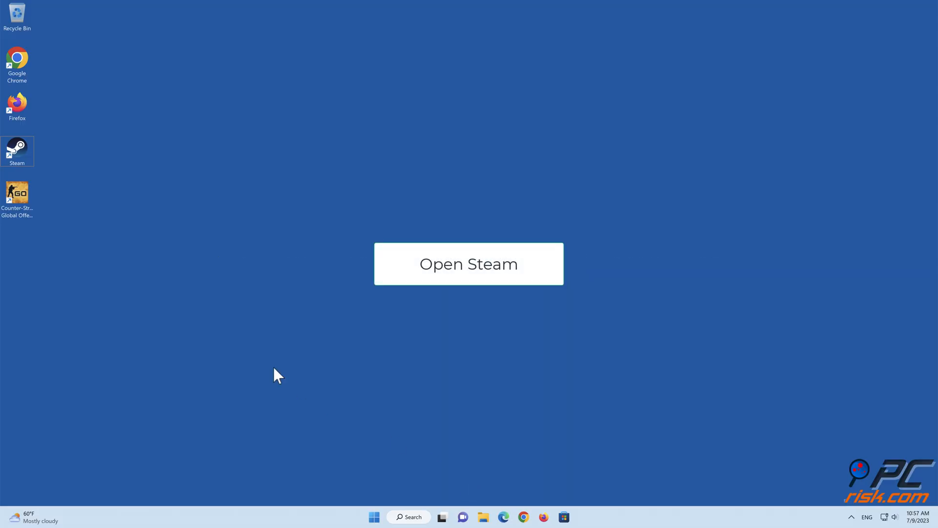
Verify integrity of Counter-Strike: Global Offensive's installed files, then close Steam
left_click(469, 264)
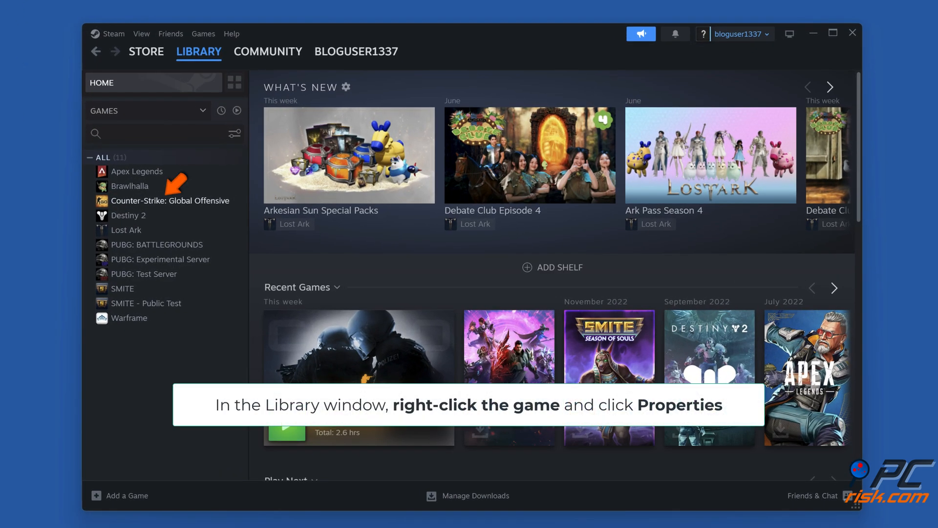
right_click(170, 200)
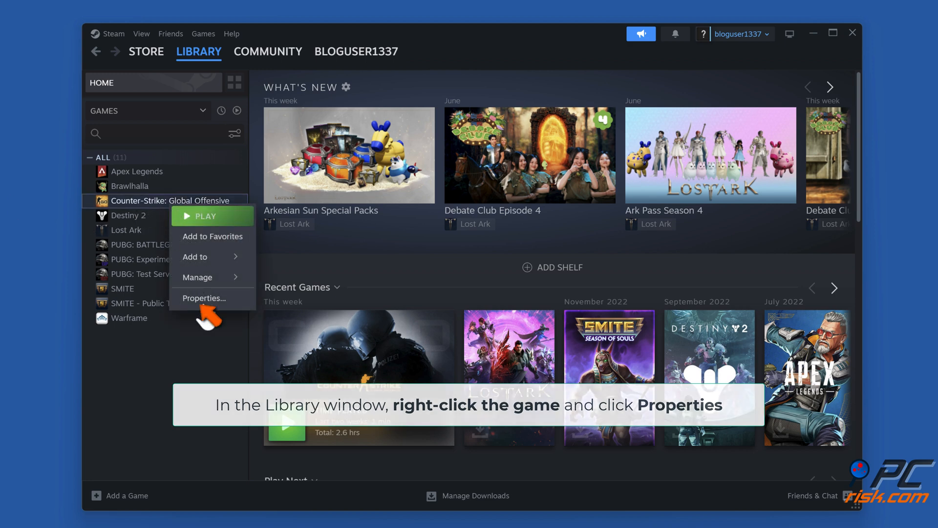
left_click(203, 298)
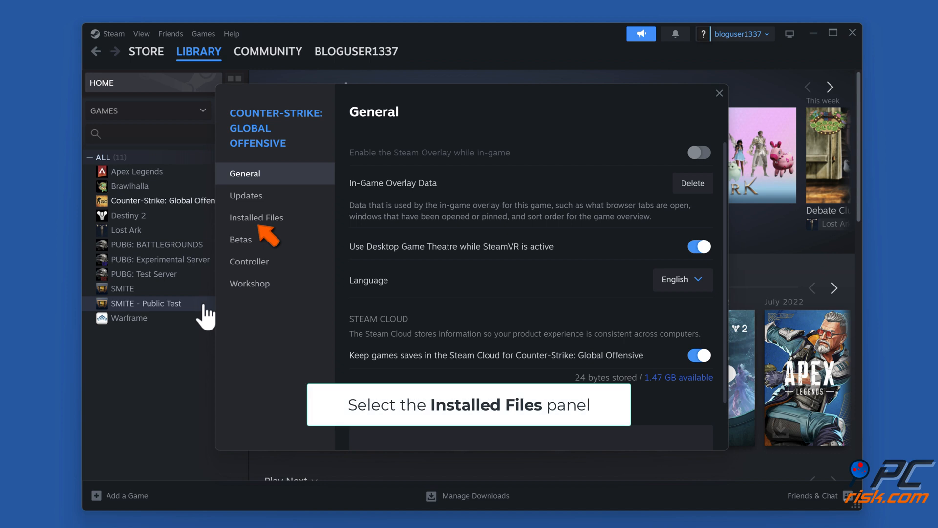
left_click(257, 217)
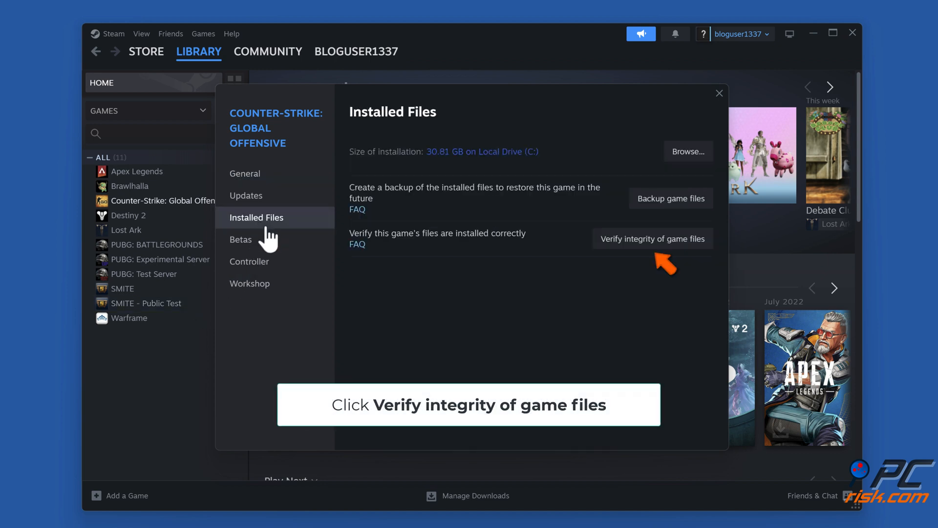
left_click(651, 238)
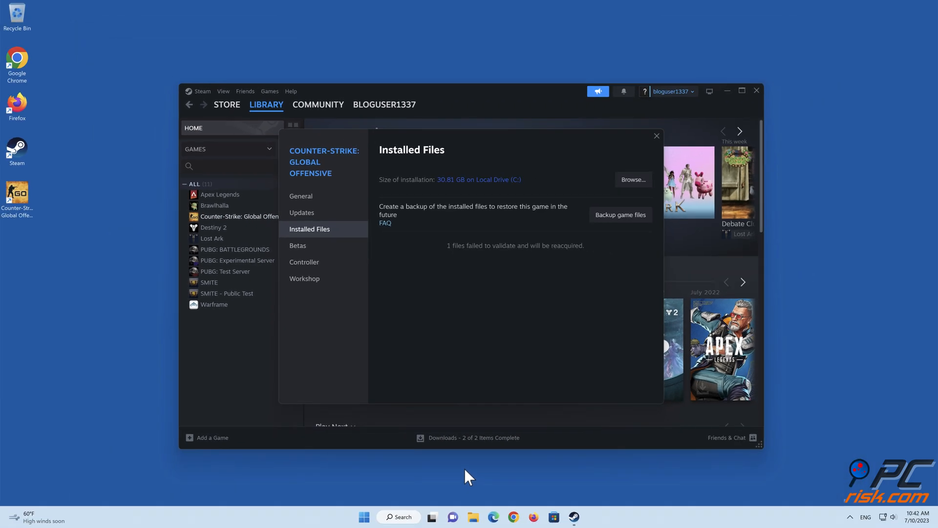
left_click(656, 136)
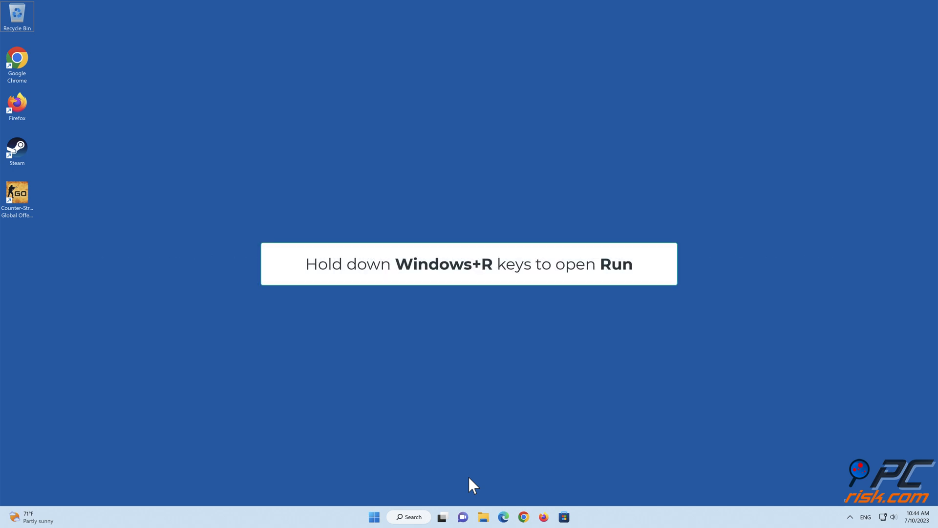
Run 'netsh winsock reset' in a Command Prompt opened via Run, then close it
key("Win+r")
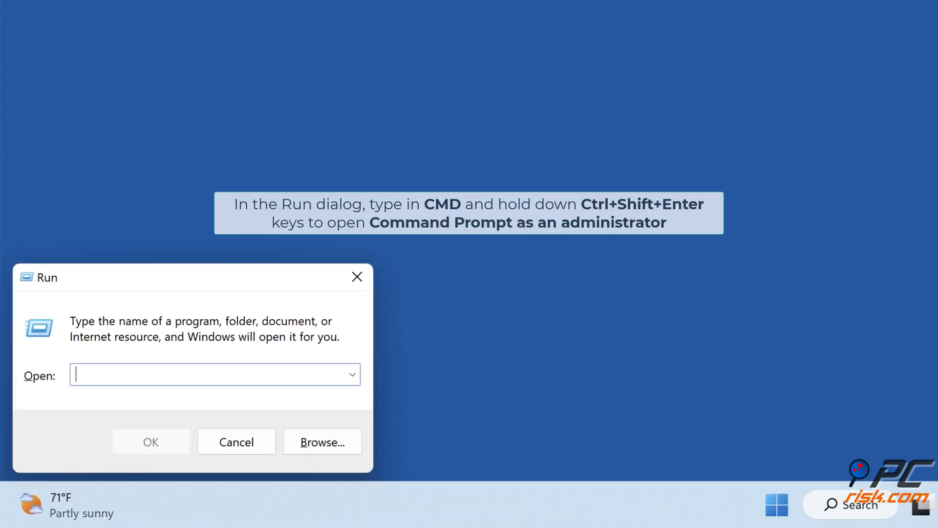
type("cmd")
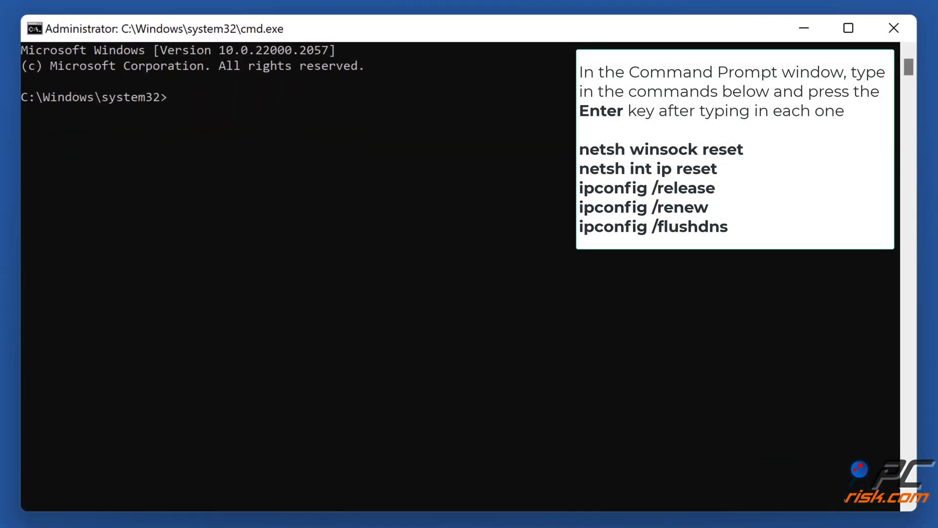
type("netsh winsock reset")
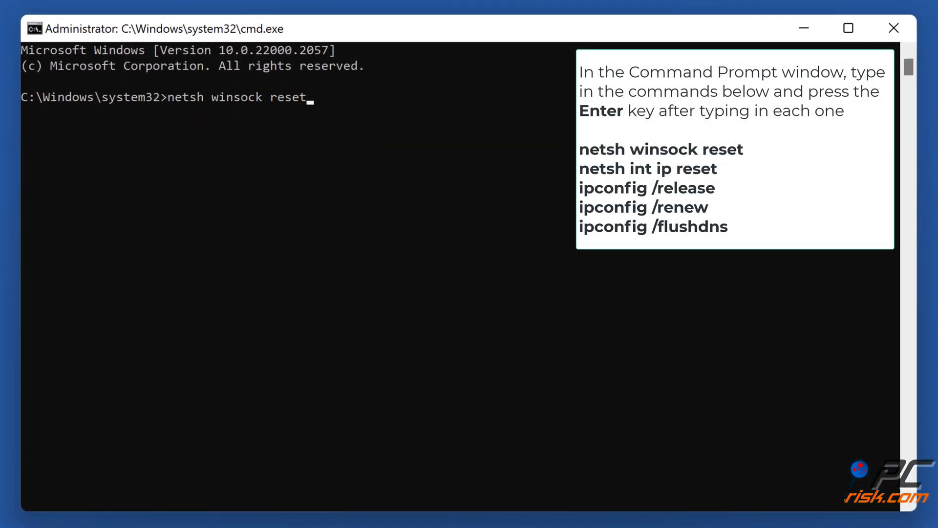
key("Return")
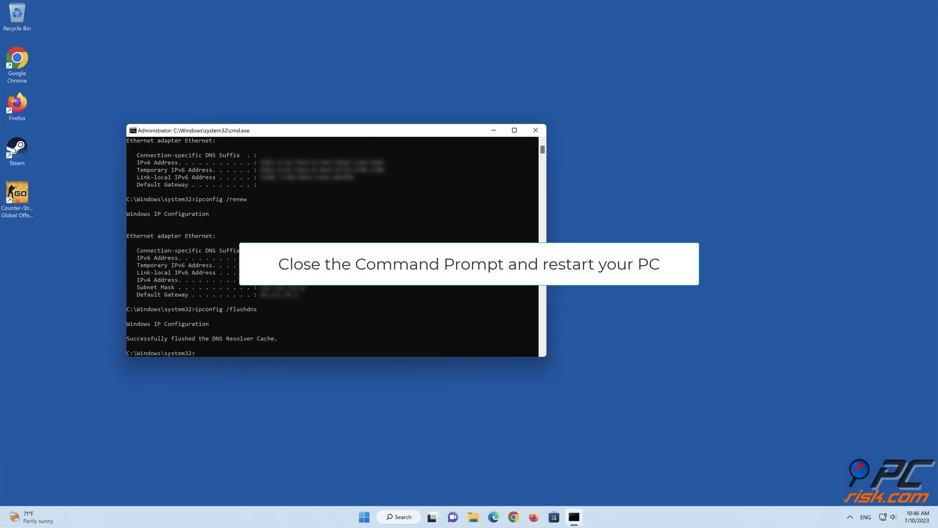
left_click(534, 130)
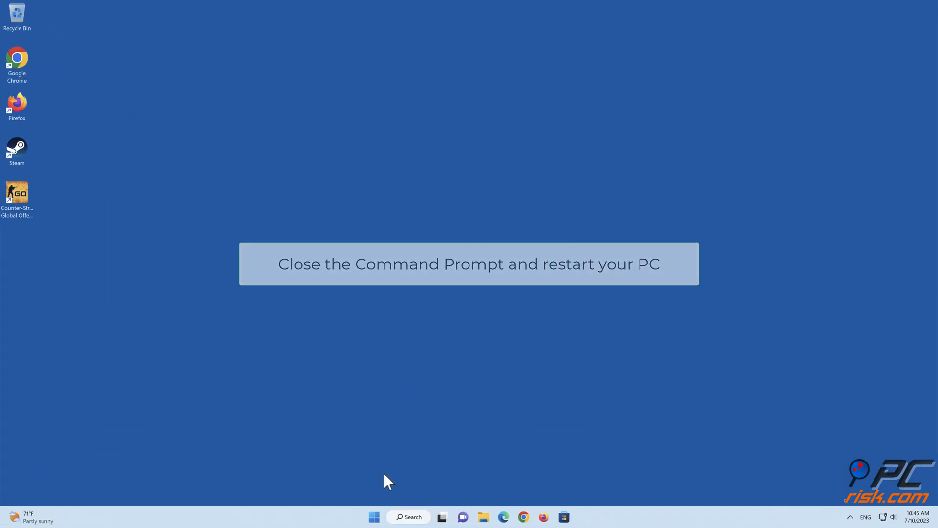
Restart the computer from the Start menu's power options
left_click(374, 517)
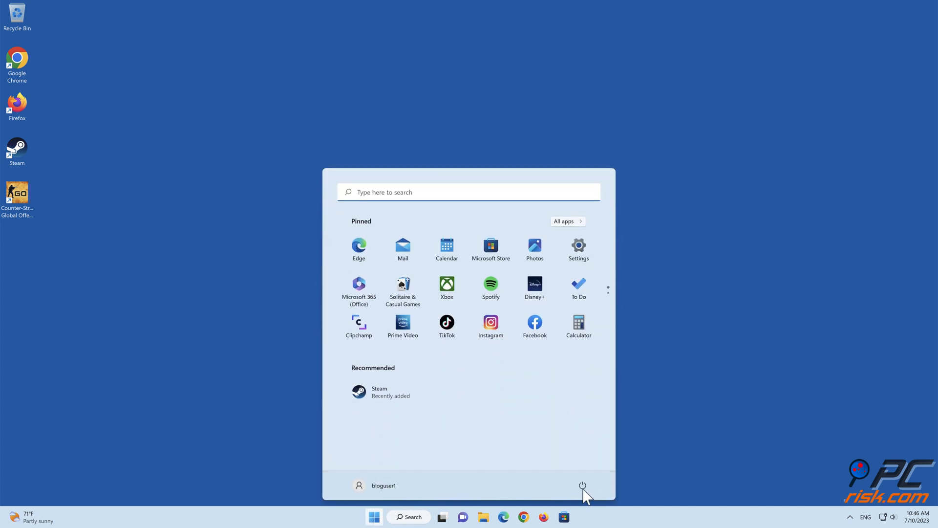
left_click(581, 484)
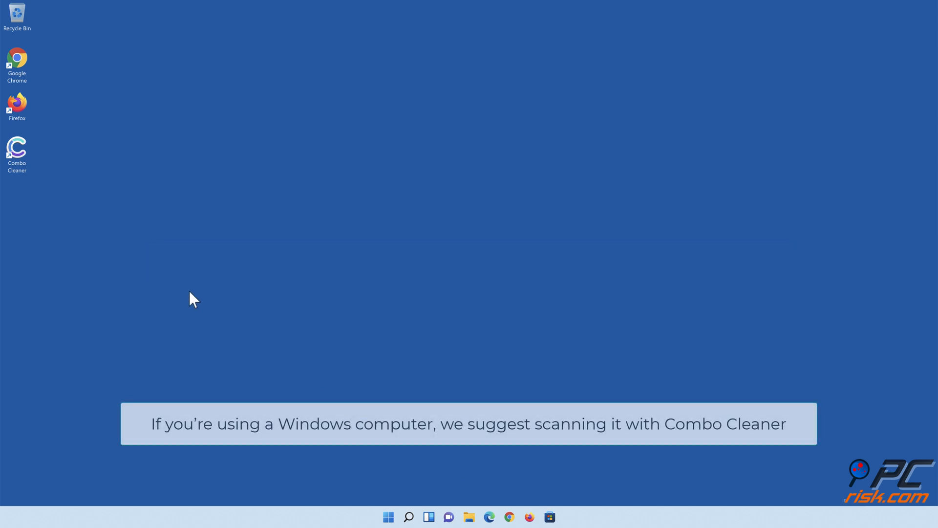
Run a Combo Cleaner quick scan, quarantine the 323 detected threats, and dismiss the summary
double_click(16, 149)
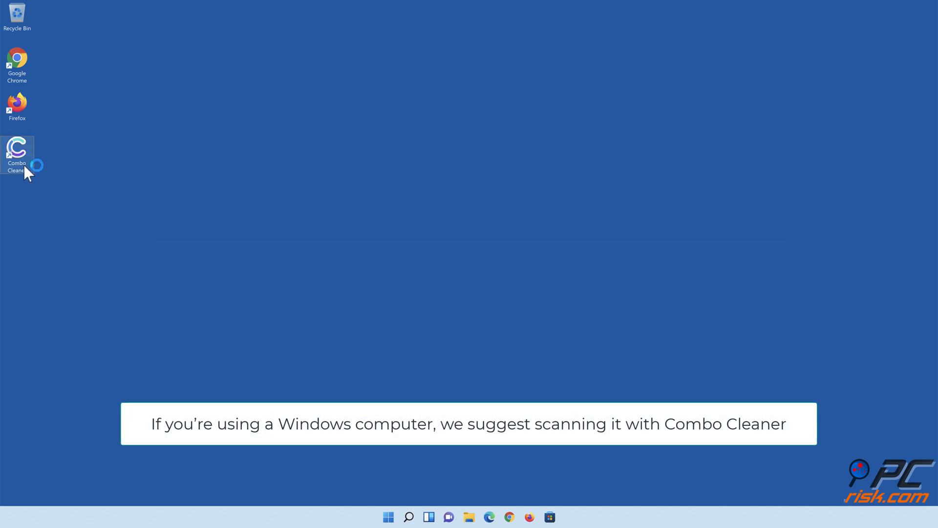
double_click(16, 154)
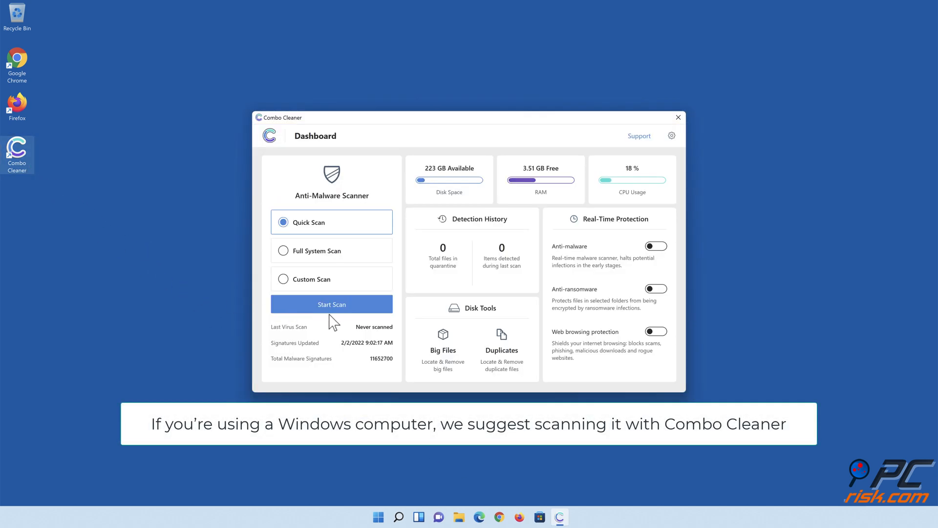
left_click(331, 304)
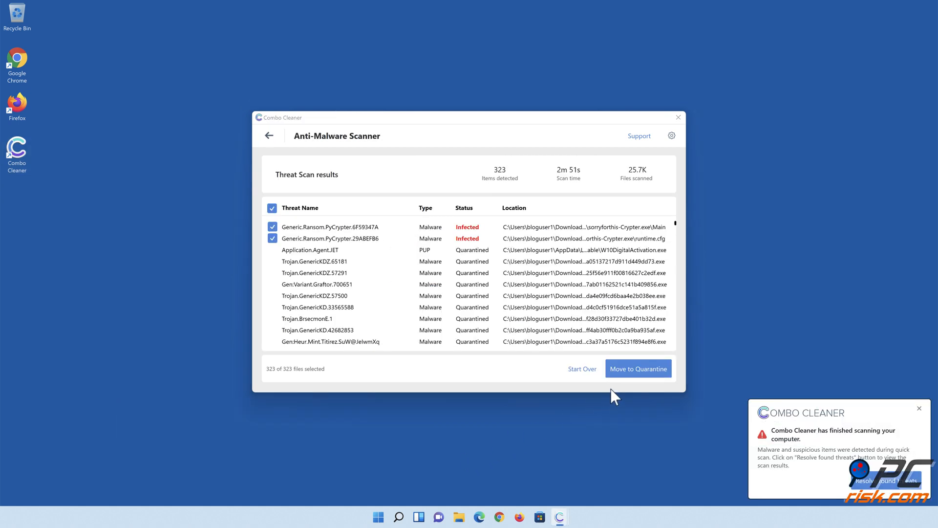
left_click(638, 368)
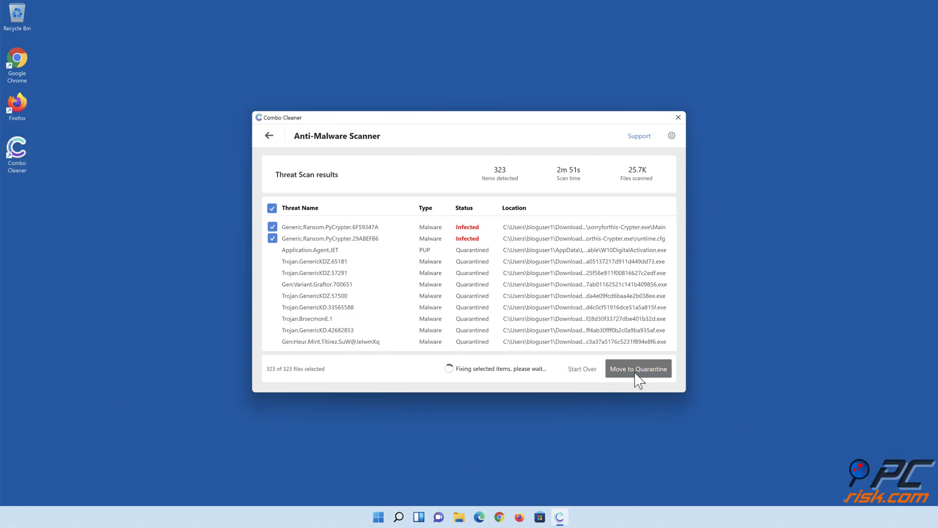
left_click(637, 368)
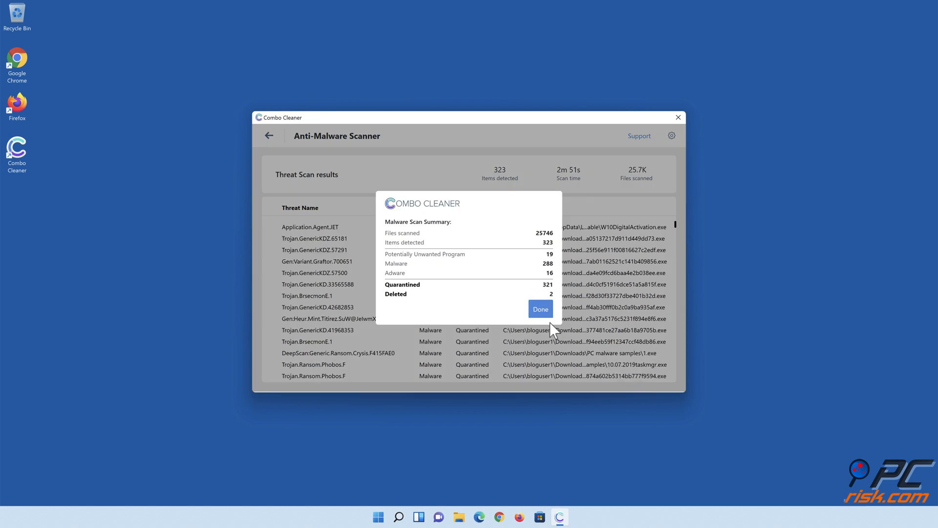
left_click(540, 309)
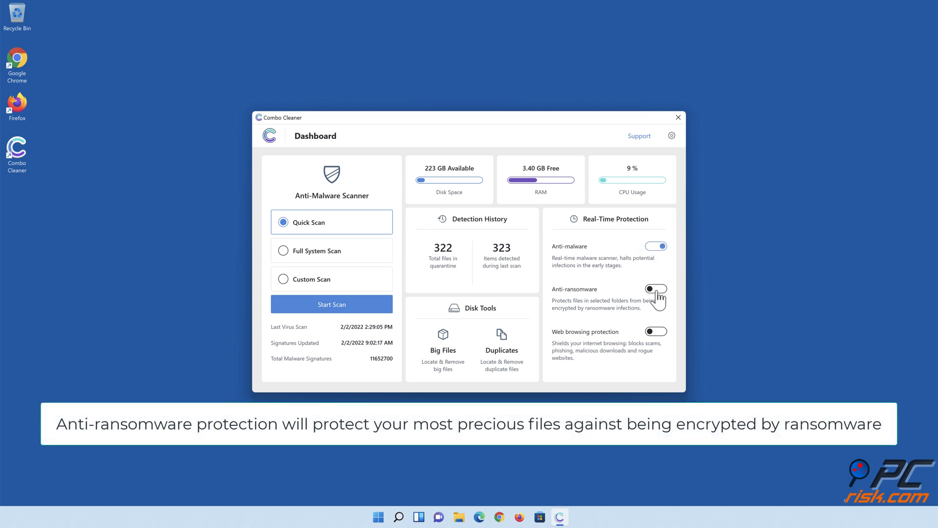
Add the Documents folder to anti-ransomware protection, return to the dashboard, and close Combo Cleaner
left_click(655, 288)
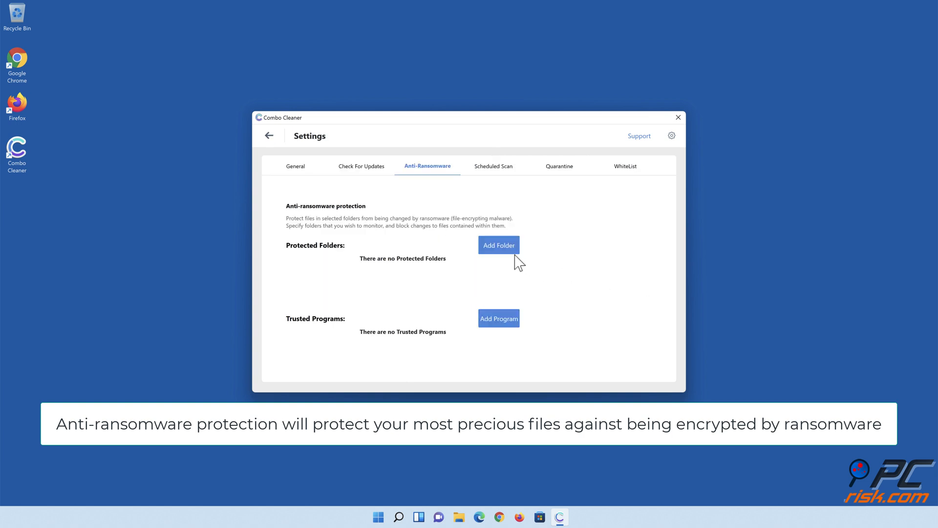
left_click(498, 245)
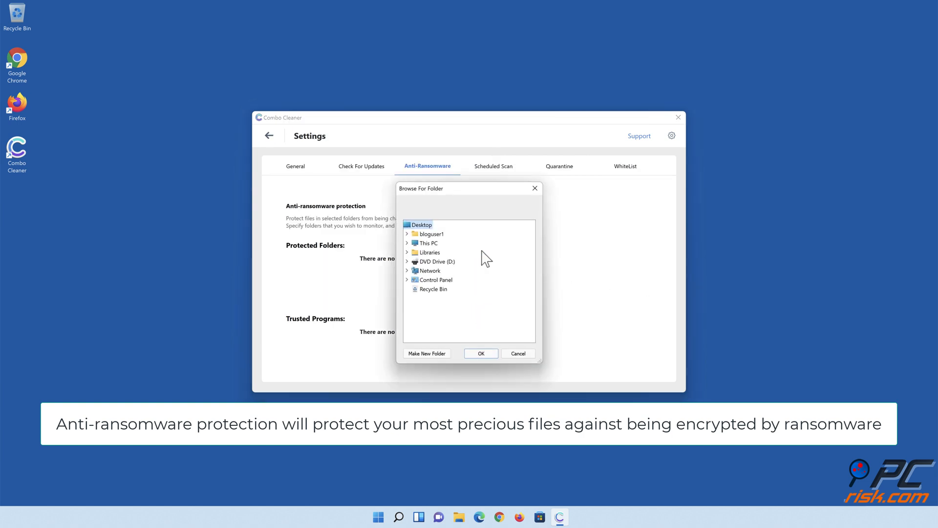
left_click(408, 253)
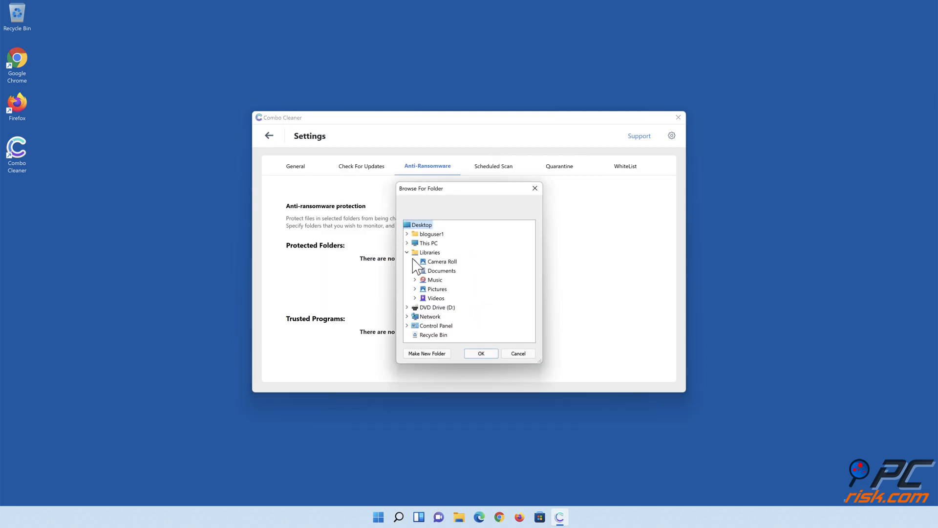
left_click(415, 270)
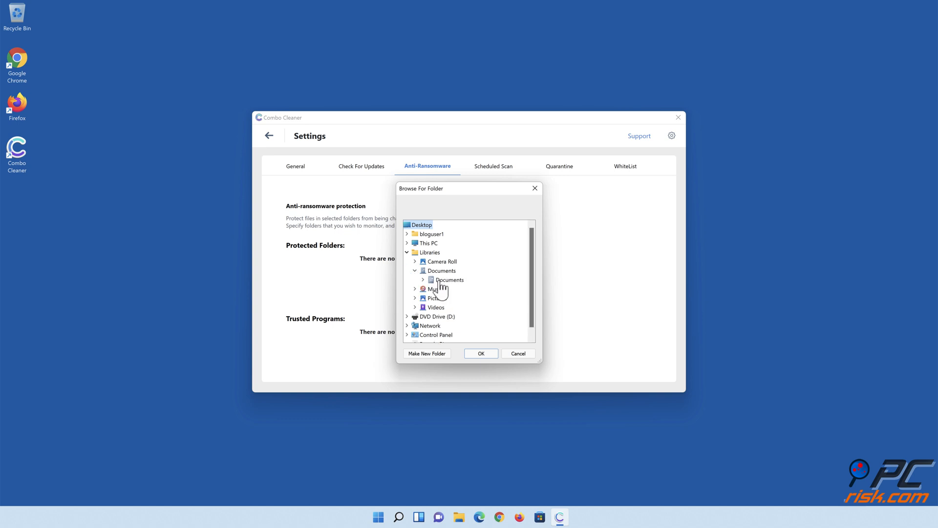
left_click(448, 279)
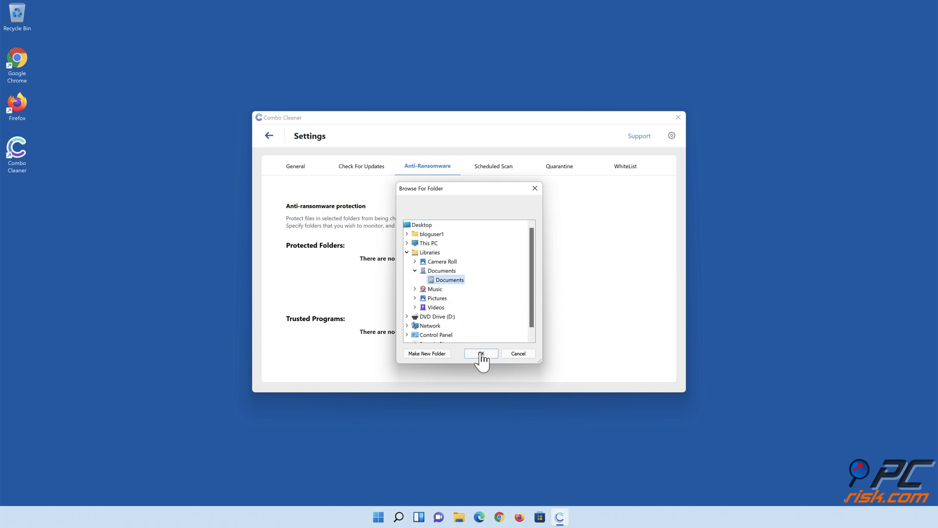
left_click(481, 353)
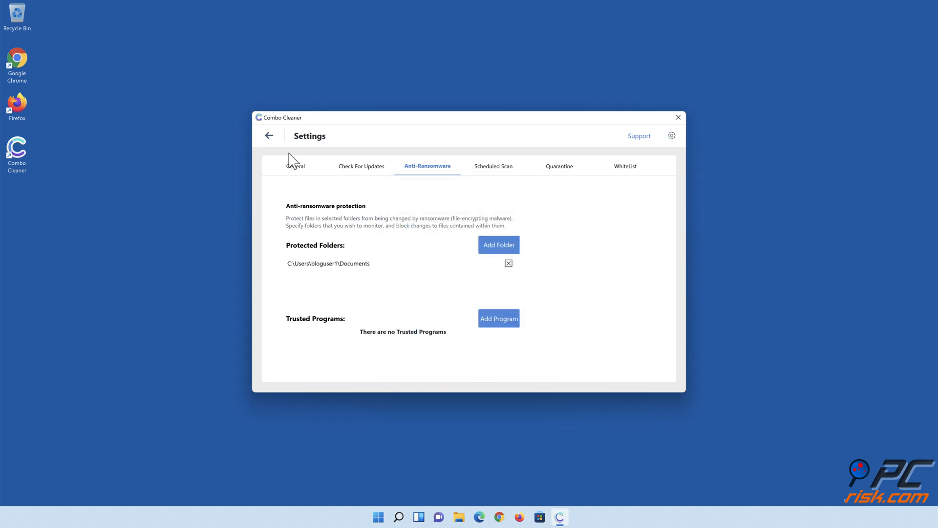
left_click(268, 135)
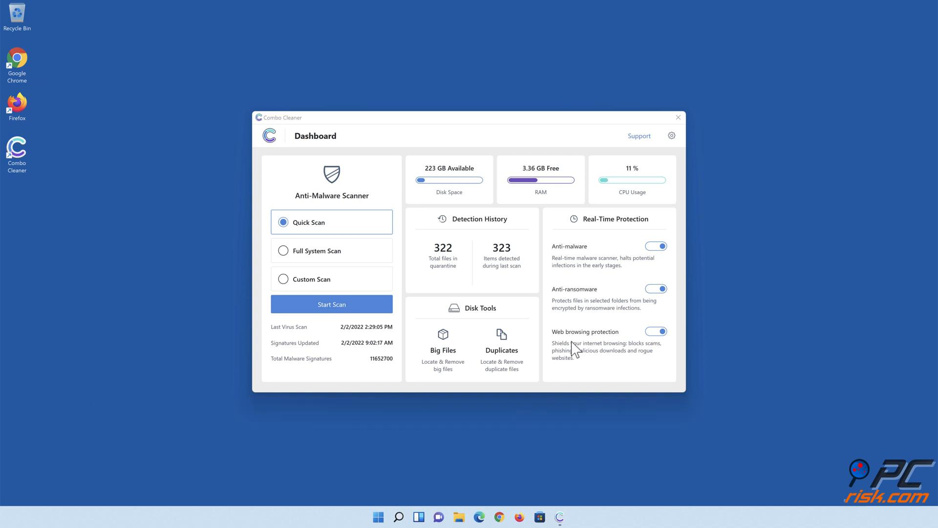
left_click(678, 118)
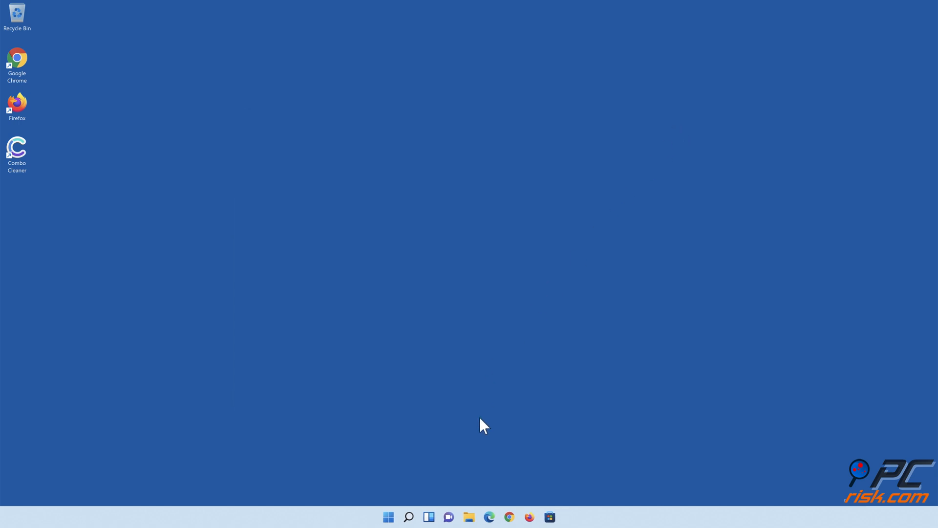